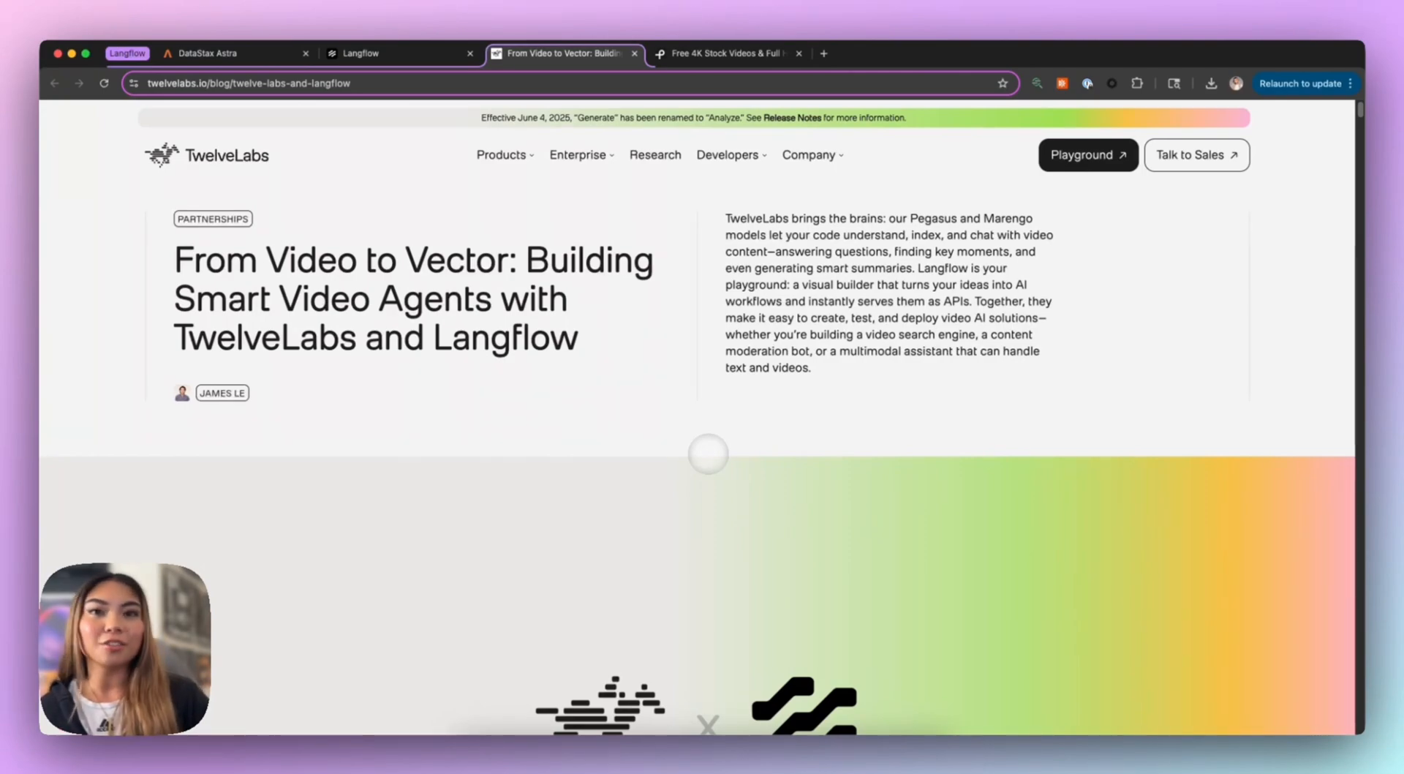
Switch from the TwelveLabs blog post to the Langflow browser tab.
{"action": "left_click", "coordinate": [394, 52]}
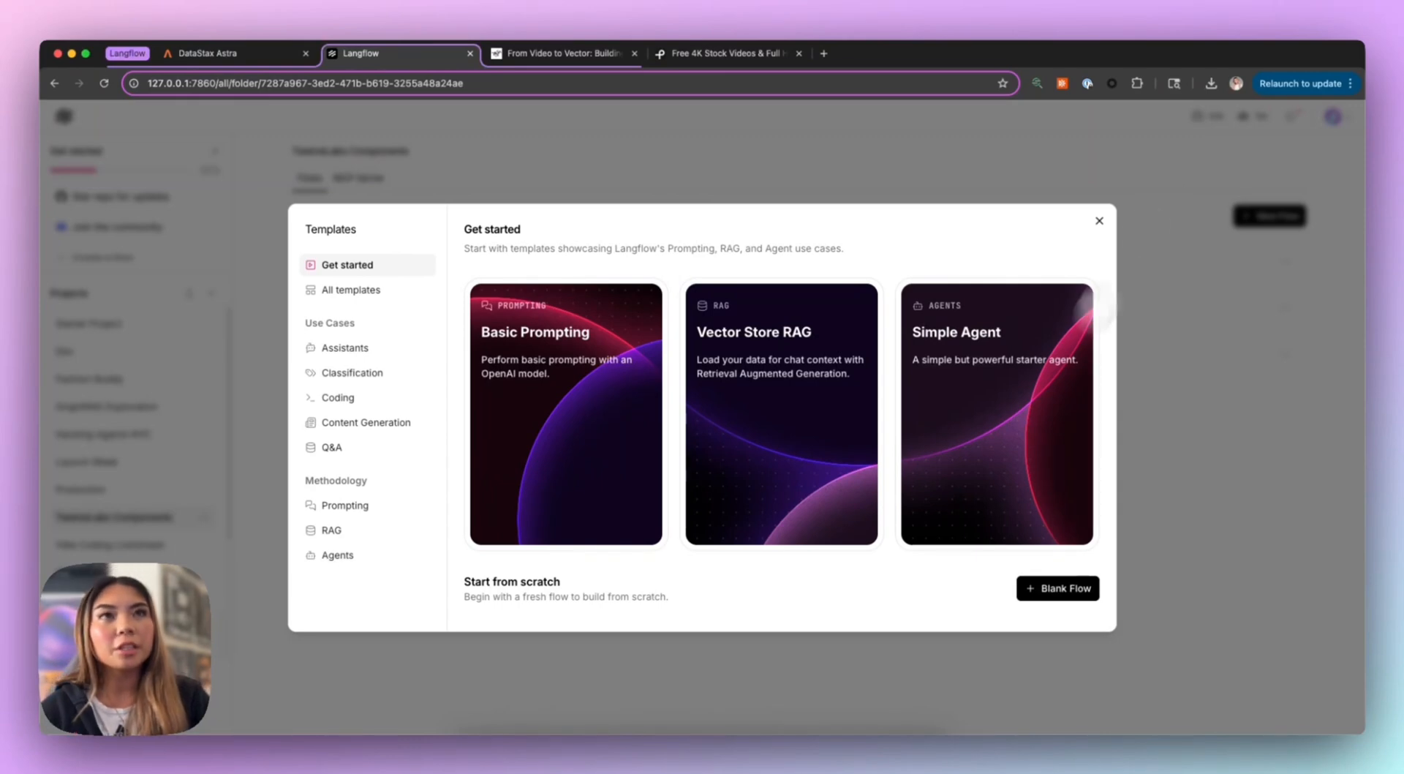
{"action": "mouse_move", "coordinate": [985, 507]}
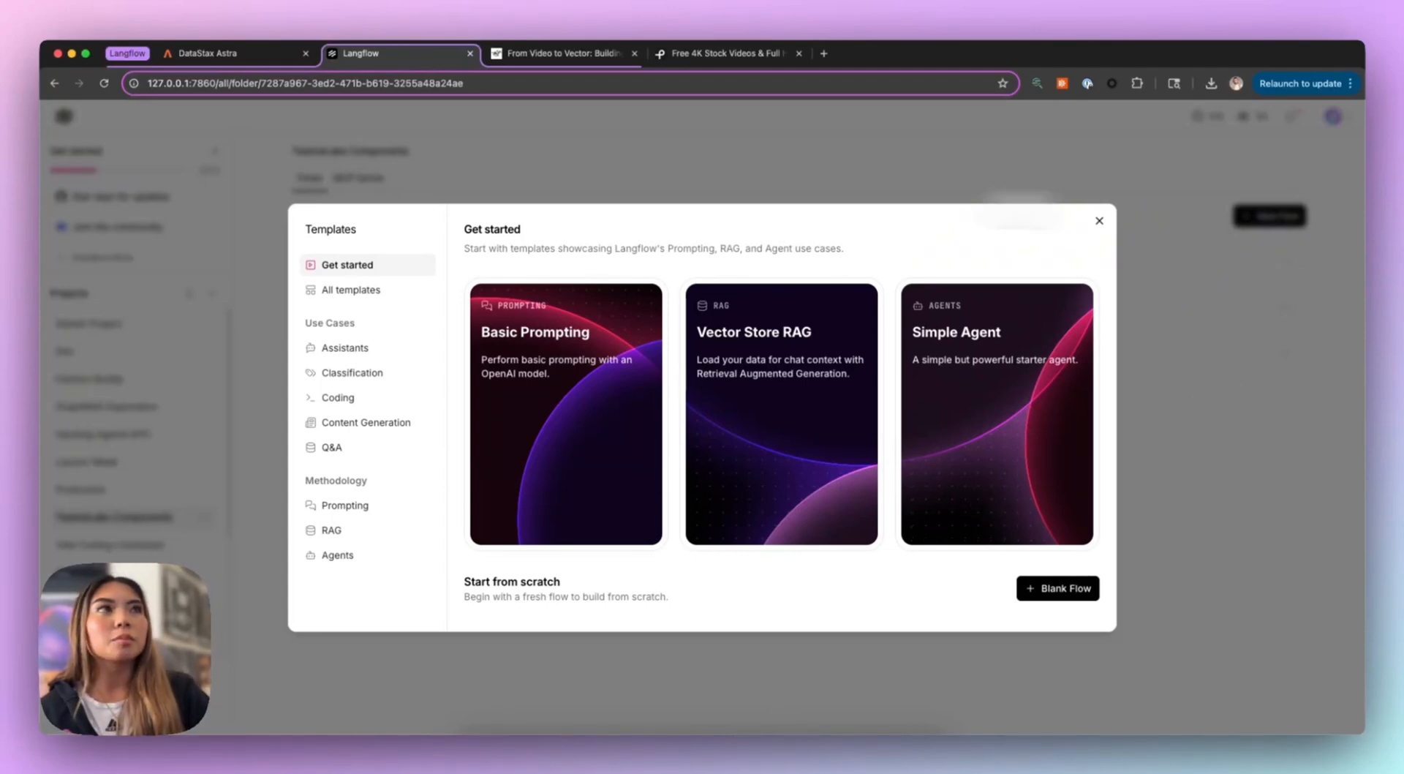
{"action": "mouse_move", "coordinate": [994, 411]}
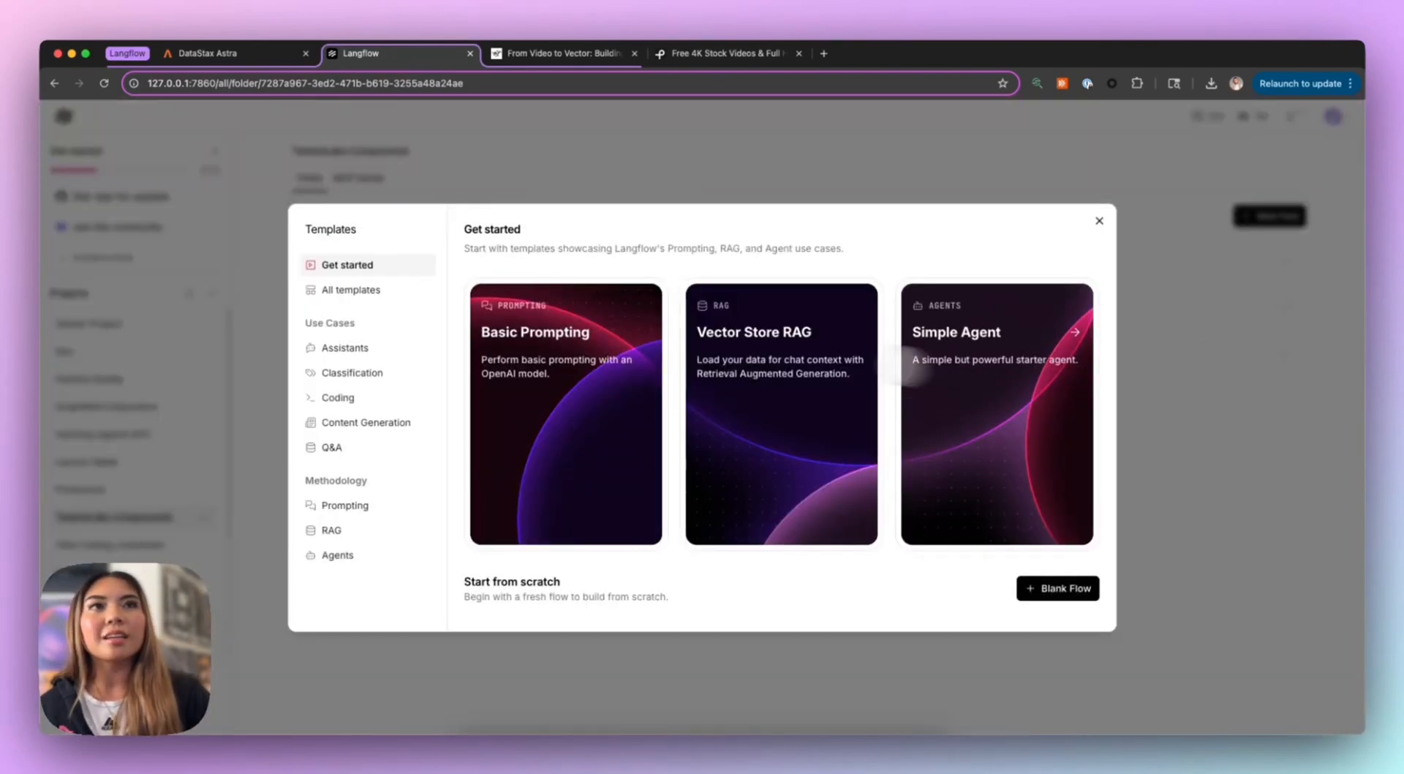
Start a Basic Prompting flow whose OpenAI node uses the saved OpenAI key variable.
{"action": "left_click", "coordinate": [565, 413]}
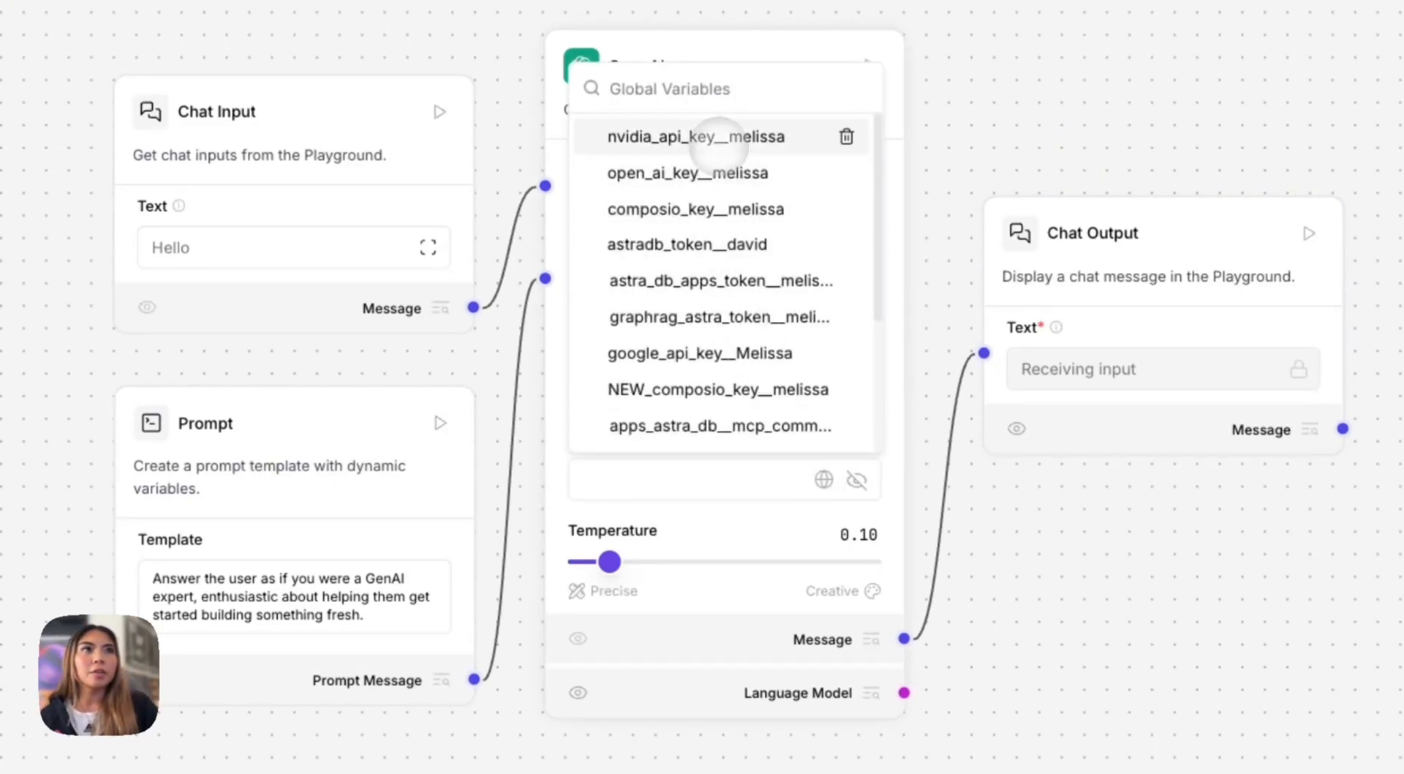
{"action": "left_click", "coordinate": [686, 172]}
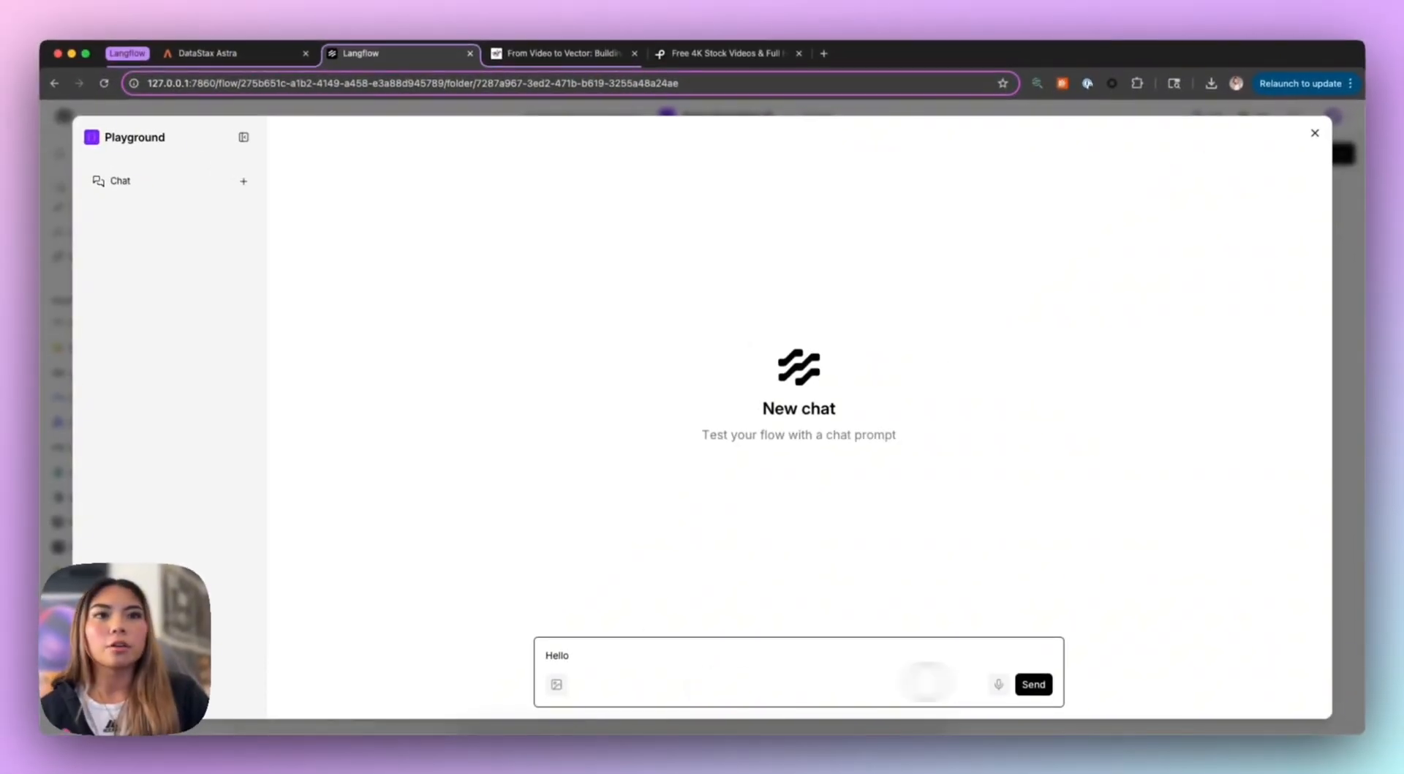
Send 'Hello' and 'What is the color of the sky?', then close the Playground.
{"action": "left_click", "coordinate": [1033, 684]}
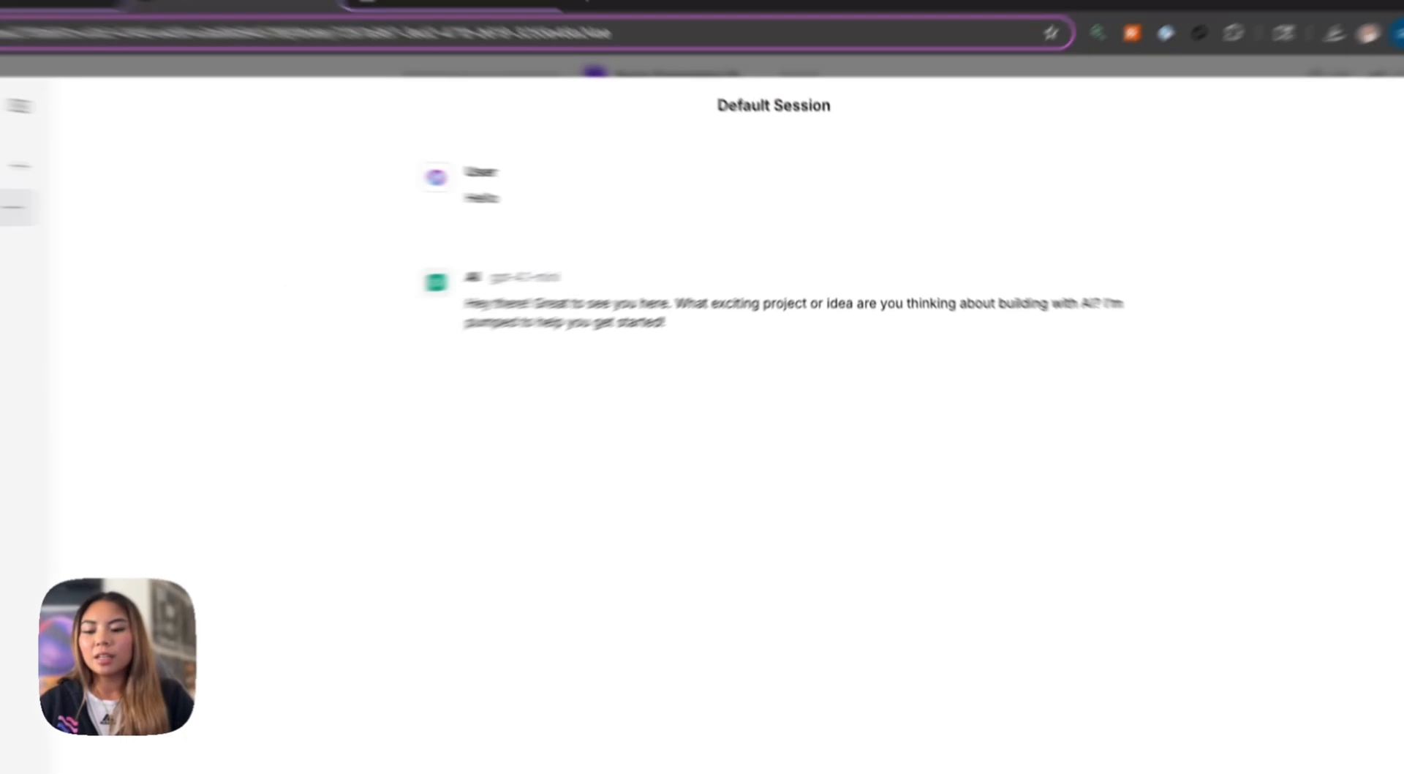
{"action": "type", "text": "What is"}
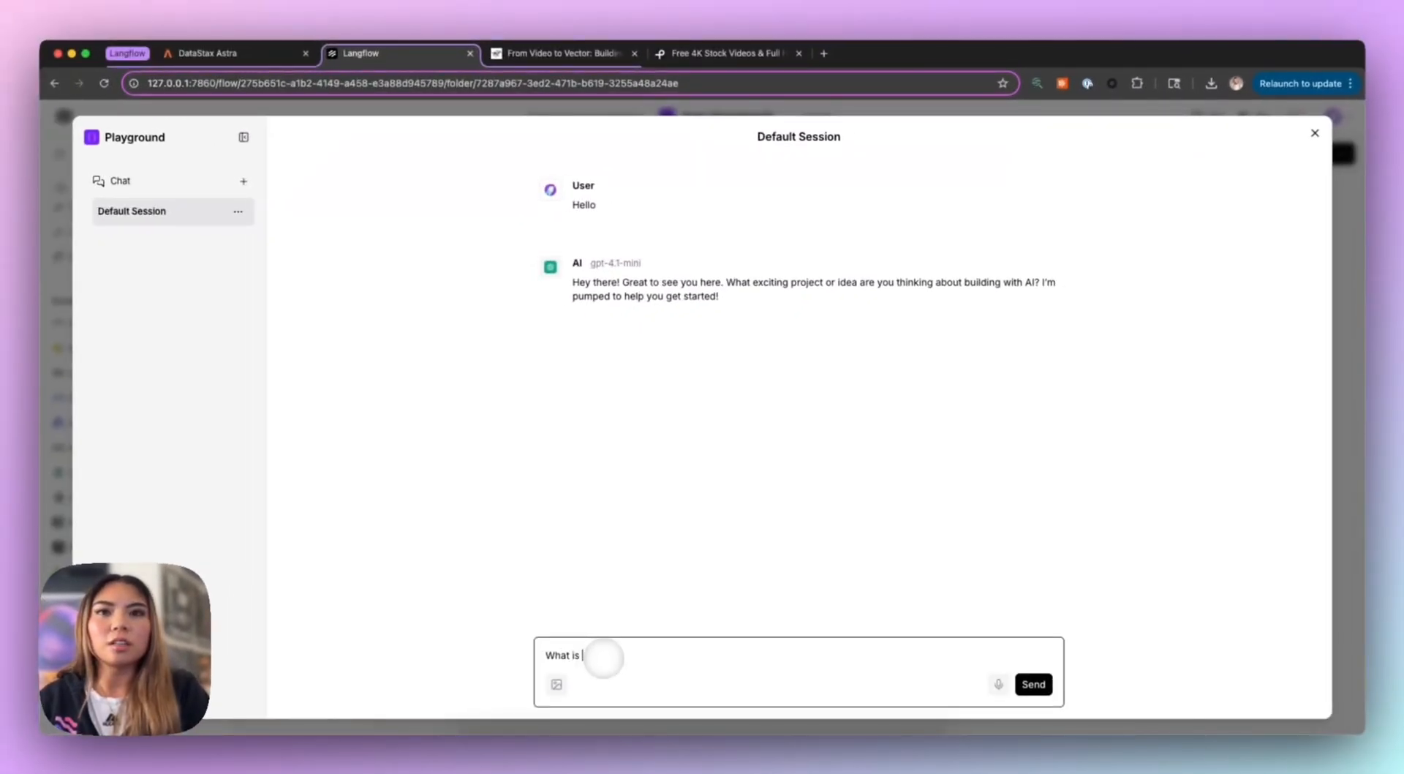
{"action": "type", "text": "the color of t"}
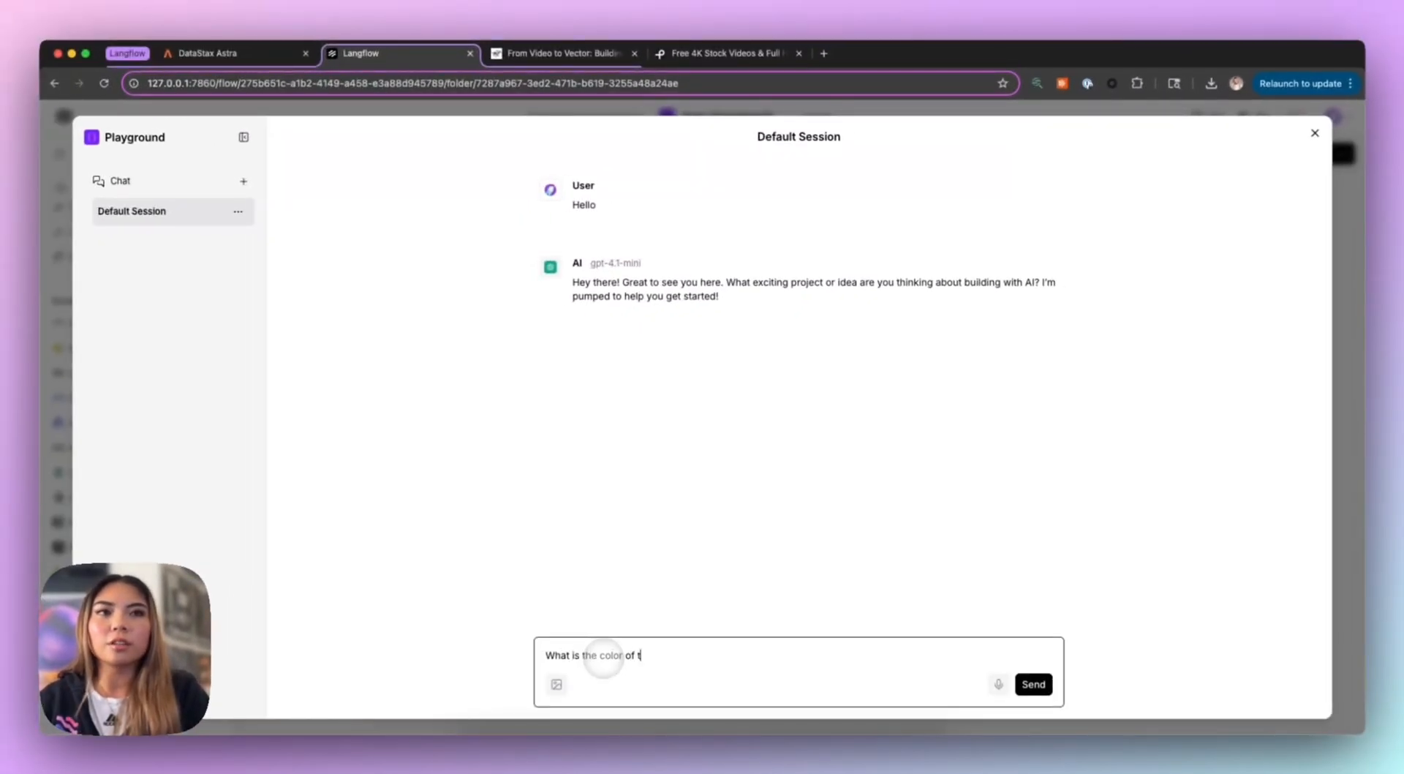
{"action": "left_click", "coordinate": [1033, 683]}
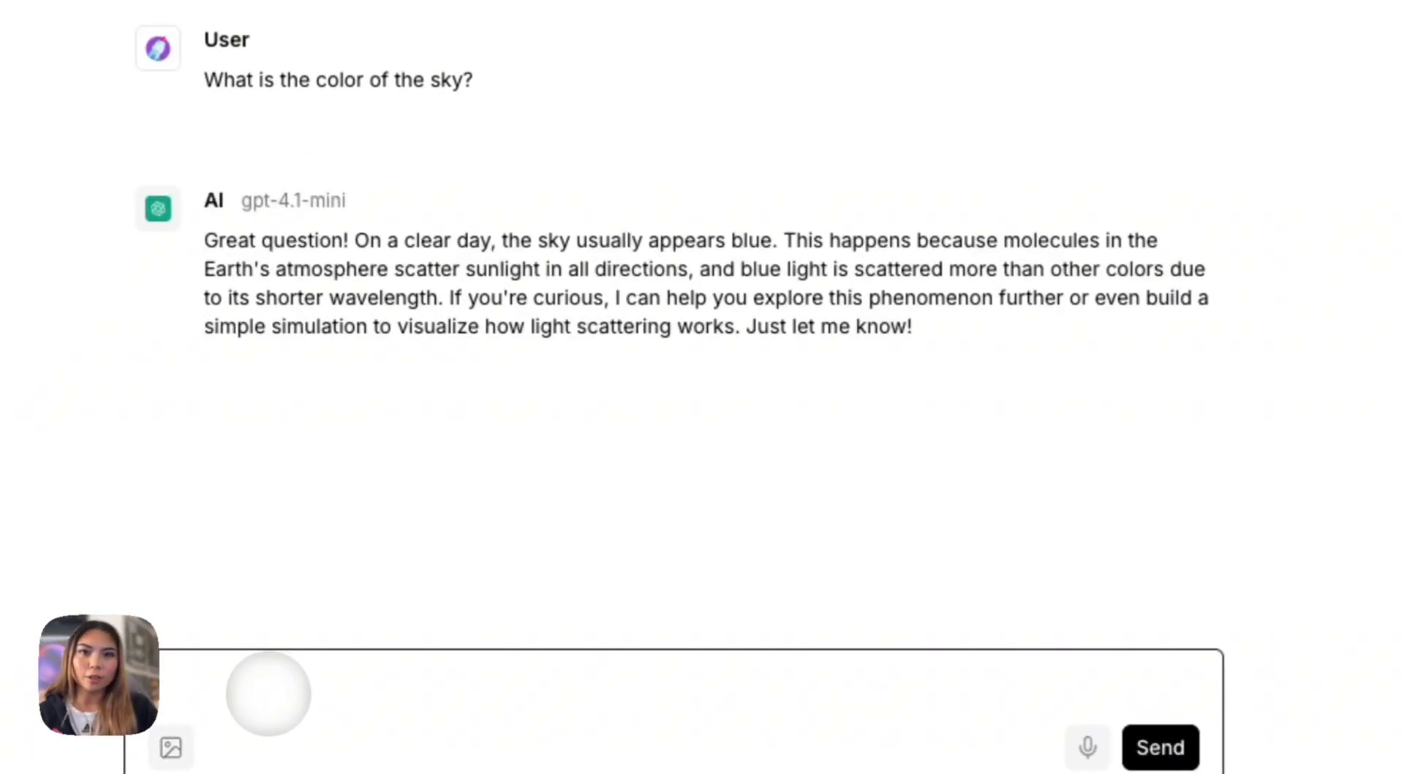
{"action": "scroll", "scroll_direction": "down", "scroll_amount": 3}
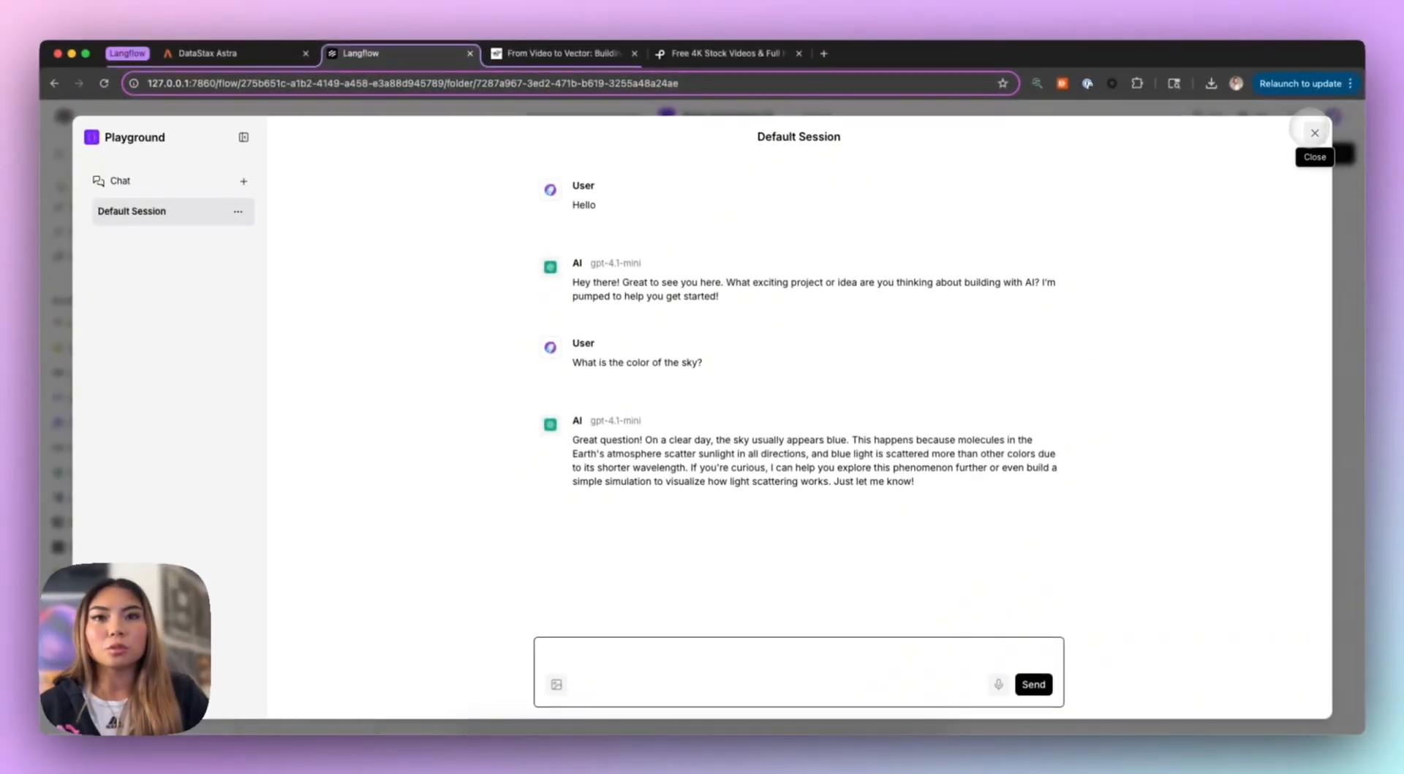
{"action": "left_click", "coordinate": [1313, 132]}
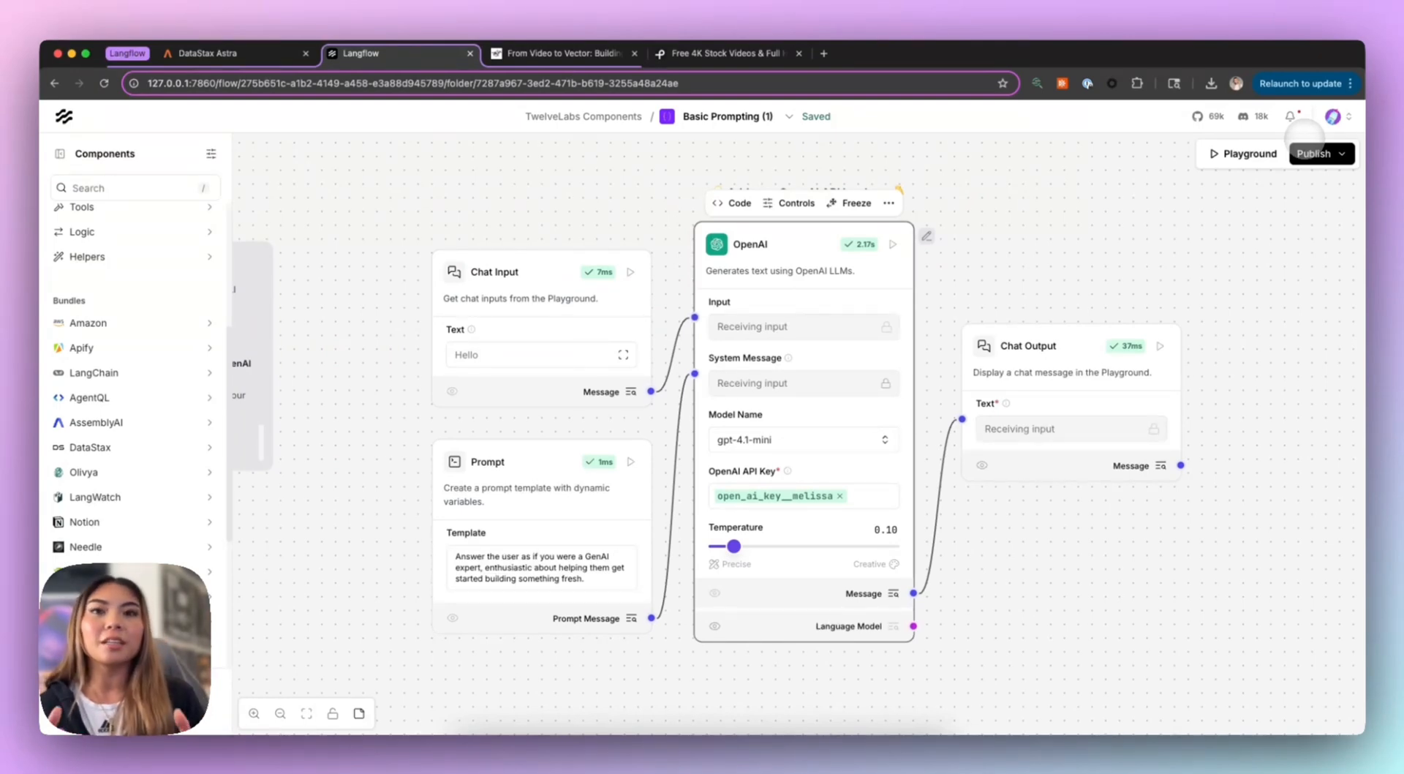
Open Video to Text Example from TwelveLabs Components and search components for 'twelve'.
{"action": "left_click", "coordinate": [583, 116]}
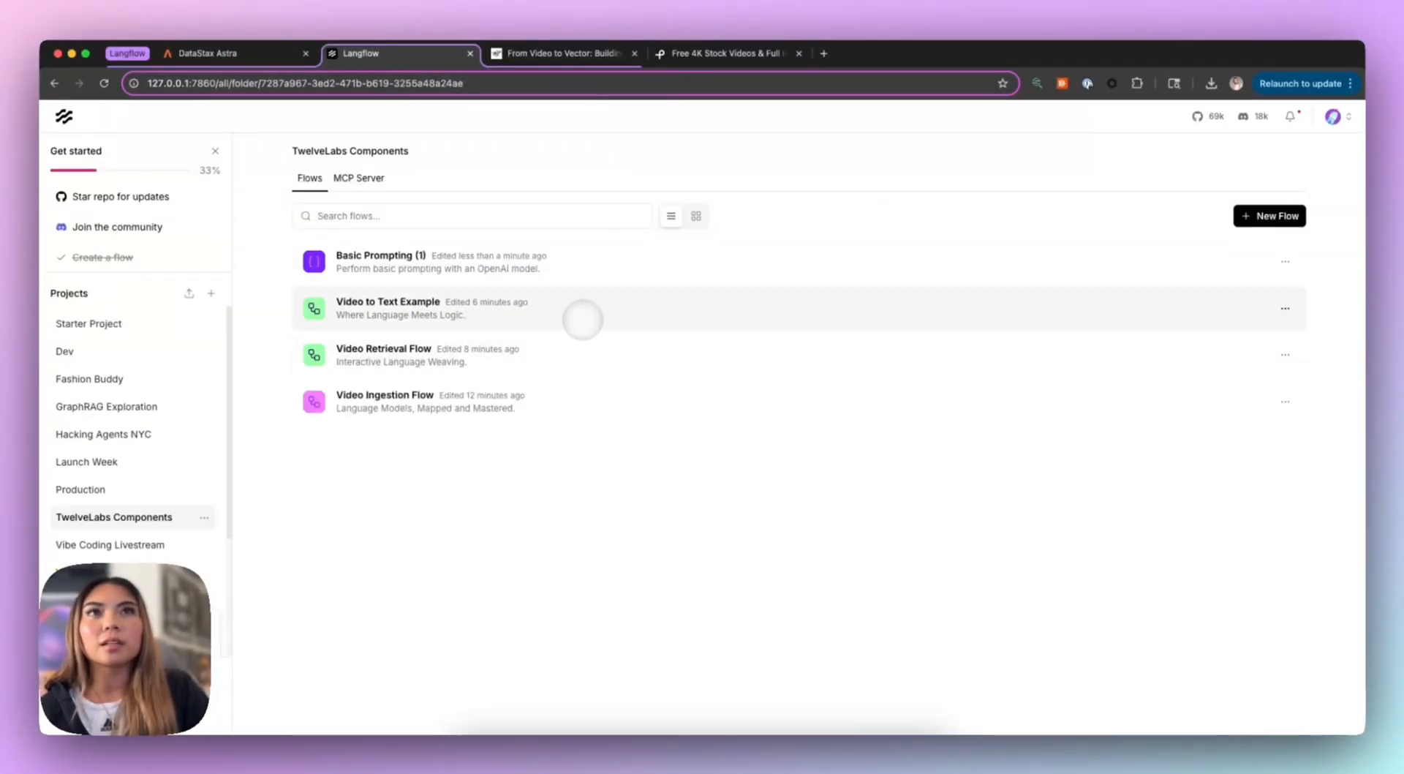
{"action": "left_click", "coordinate": [387, 301]}
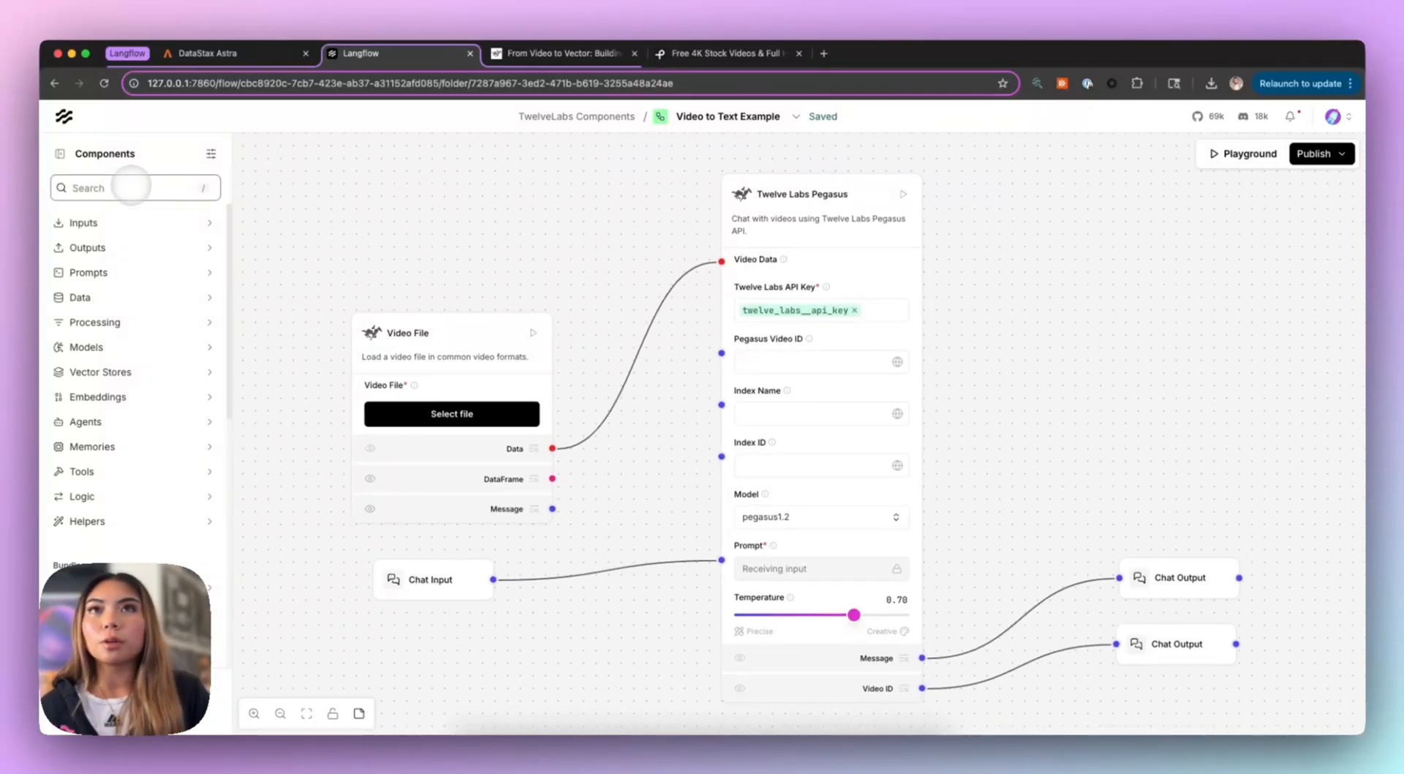
{"action": "type", "text": "twelve"}
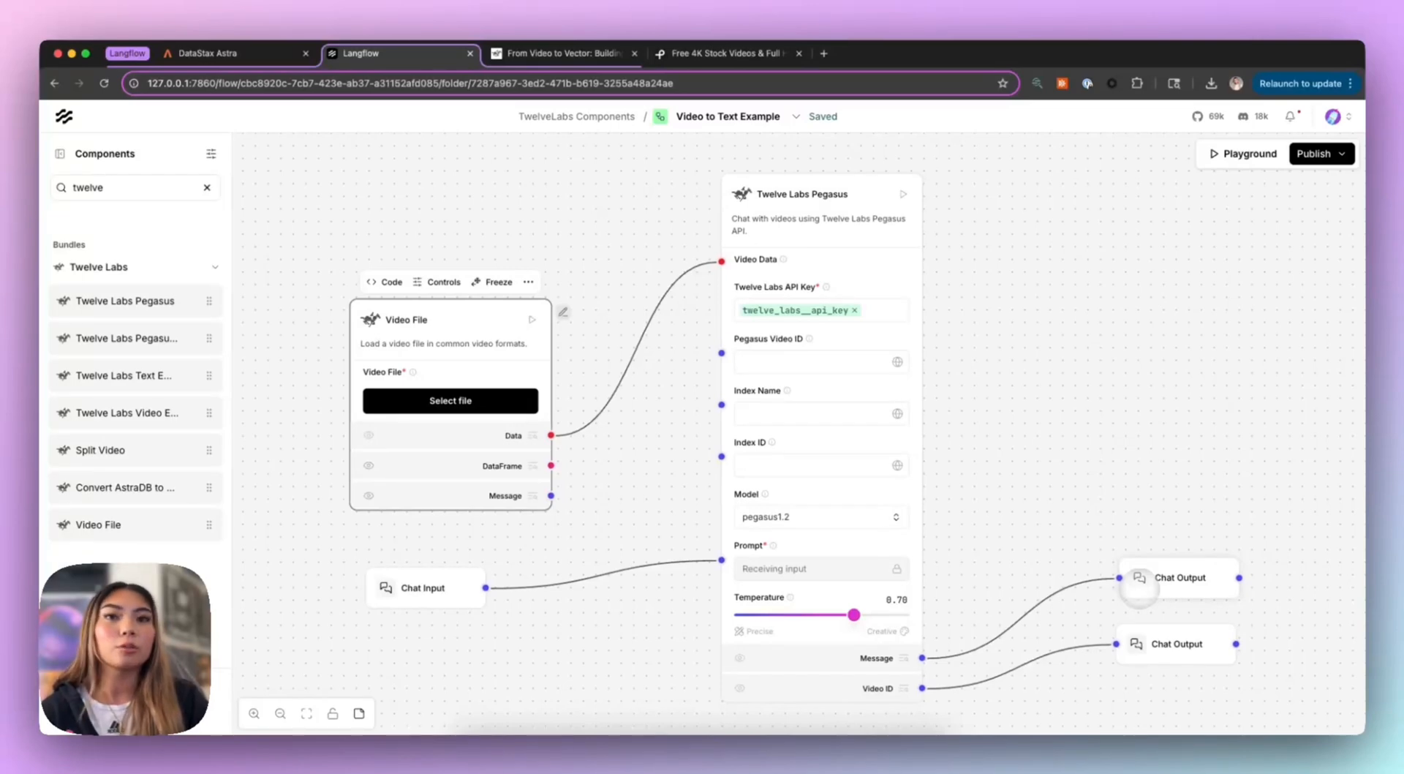
{"action": "left_click", "coordinate": [559, 52]}
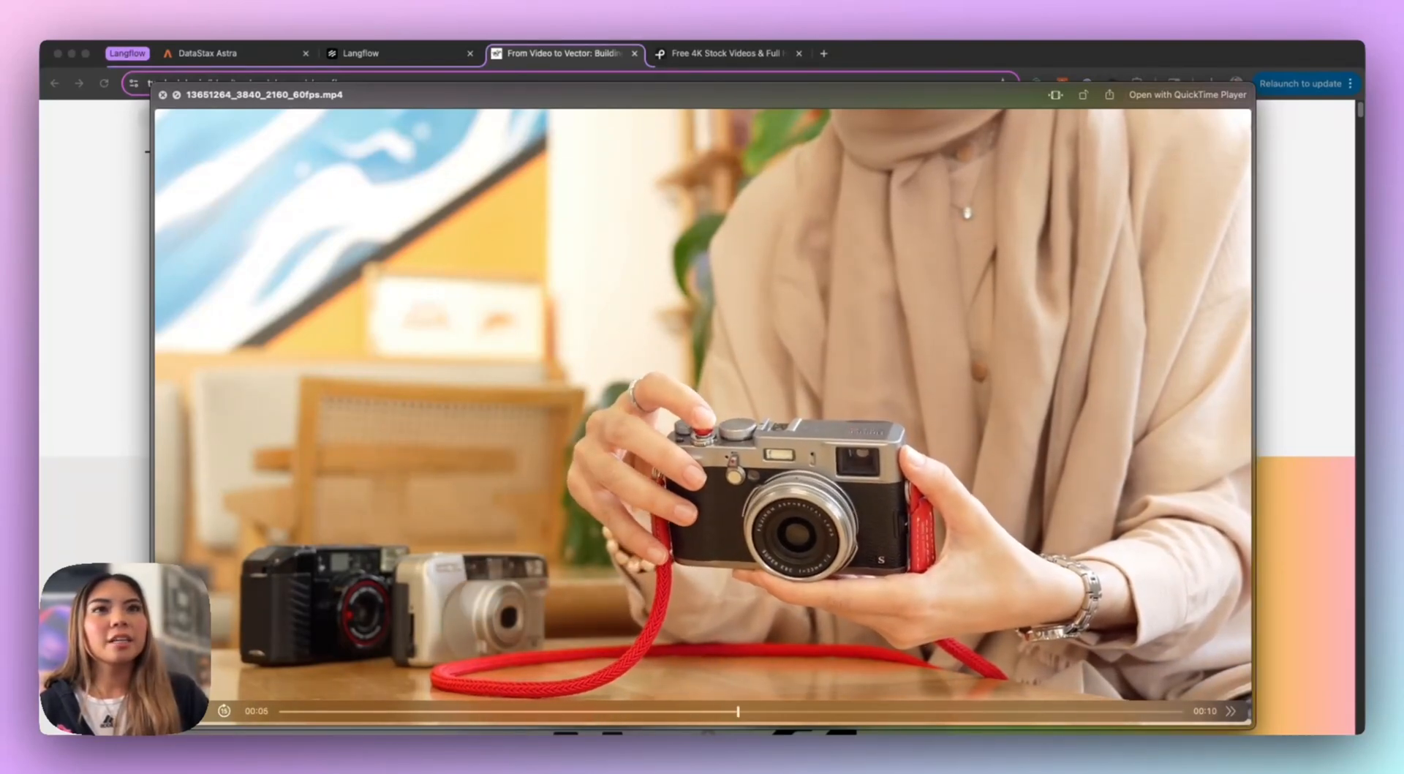
{"action": "left_click", "coordinate": [163, 95]}
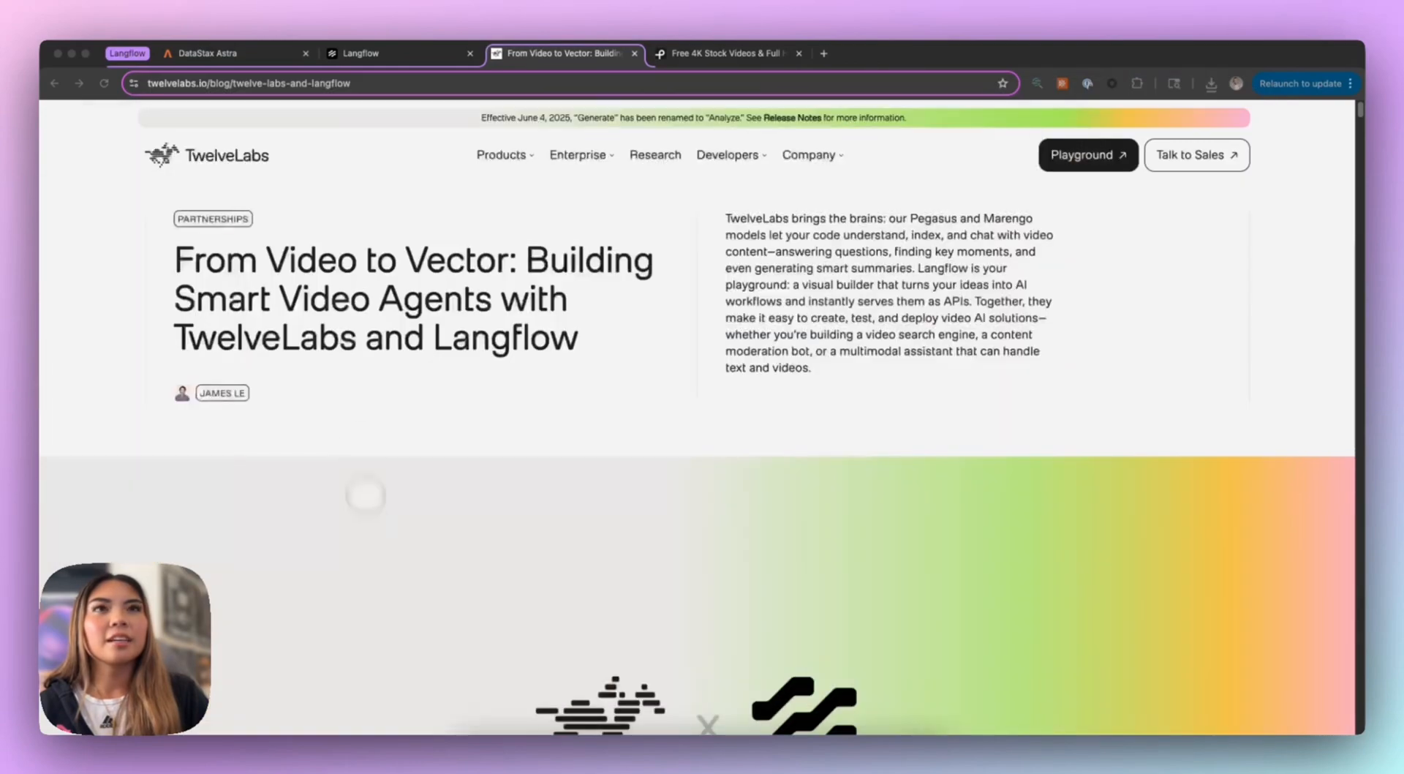
{"action": "left_click", "coordinate": [399, 53]}
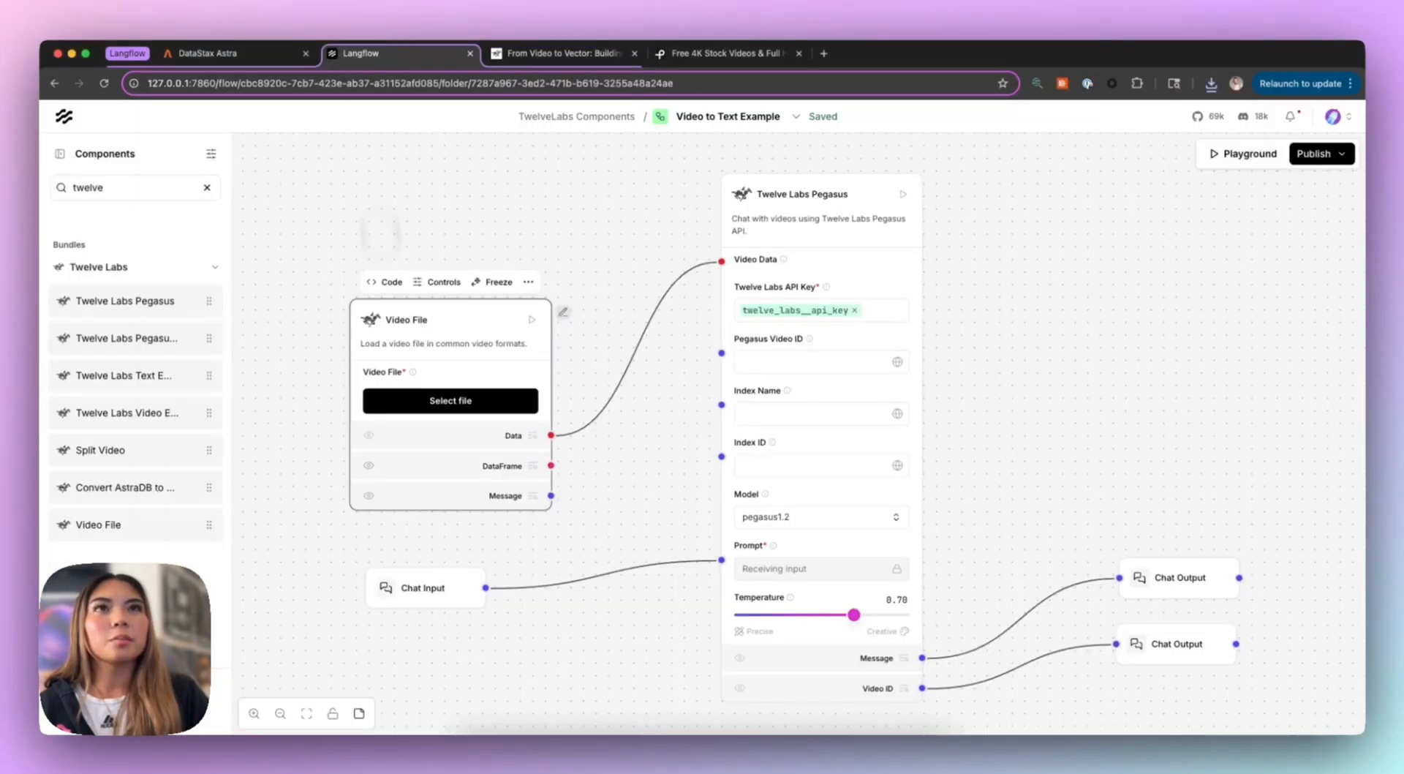
Select 13651264_3840_2160_60fps.mp4 from My Files for the Video File node.
{"action": "left_click", "coordinate": [450, 400]}
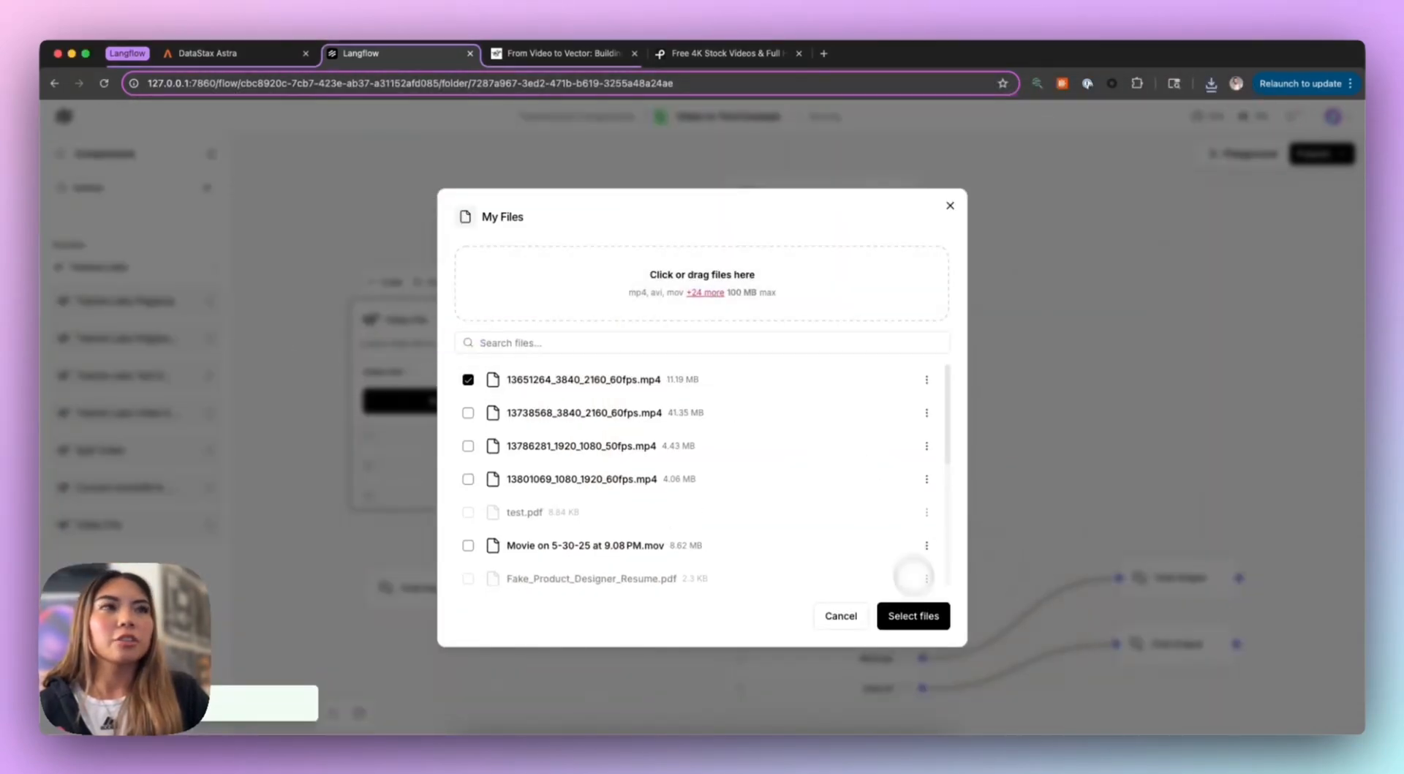
{"action": "left_click", "coordinate": [913, 616]}
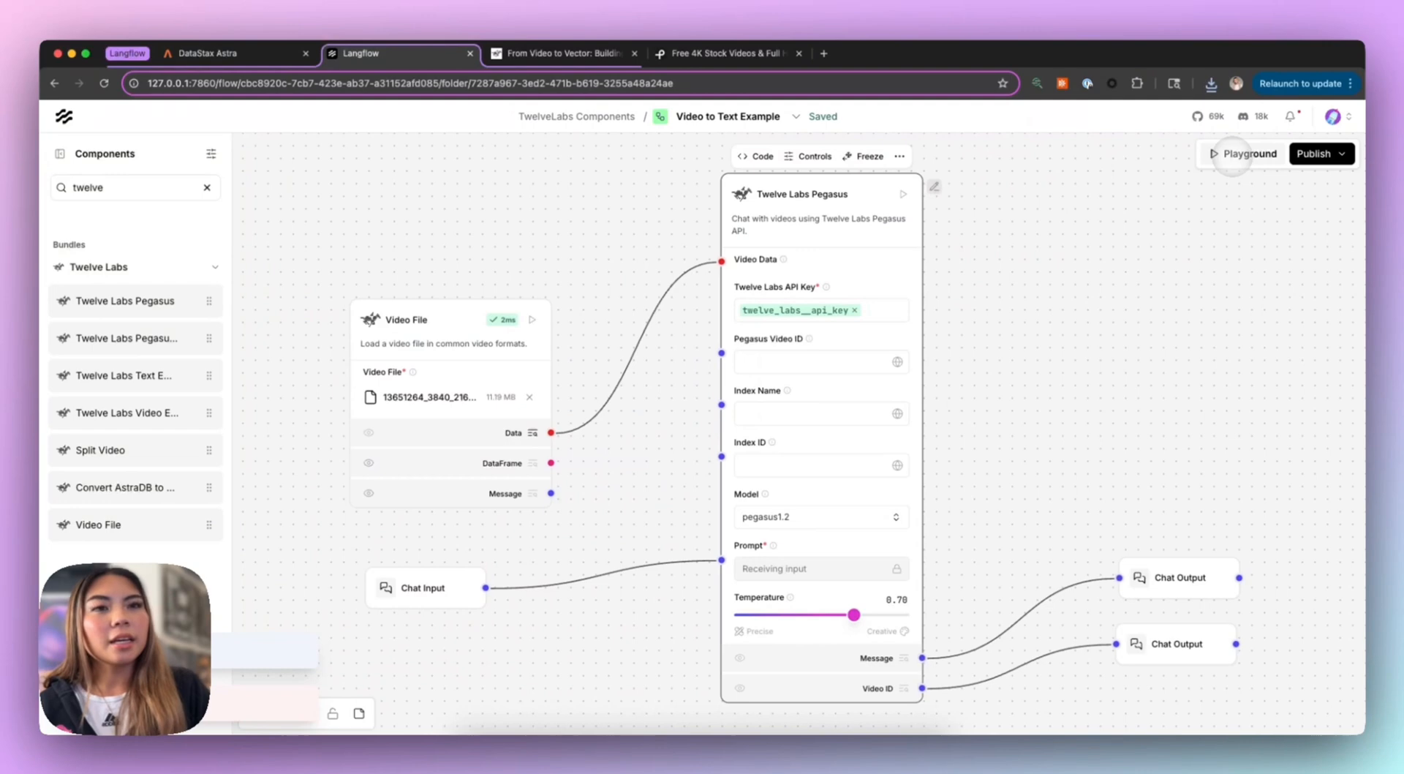
Ask the Playground 'Describe to me what is happening in this video', then close it.
{"action": "left_click", "coordinate": [1247, 153]}
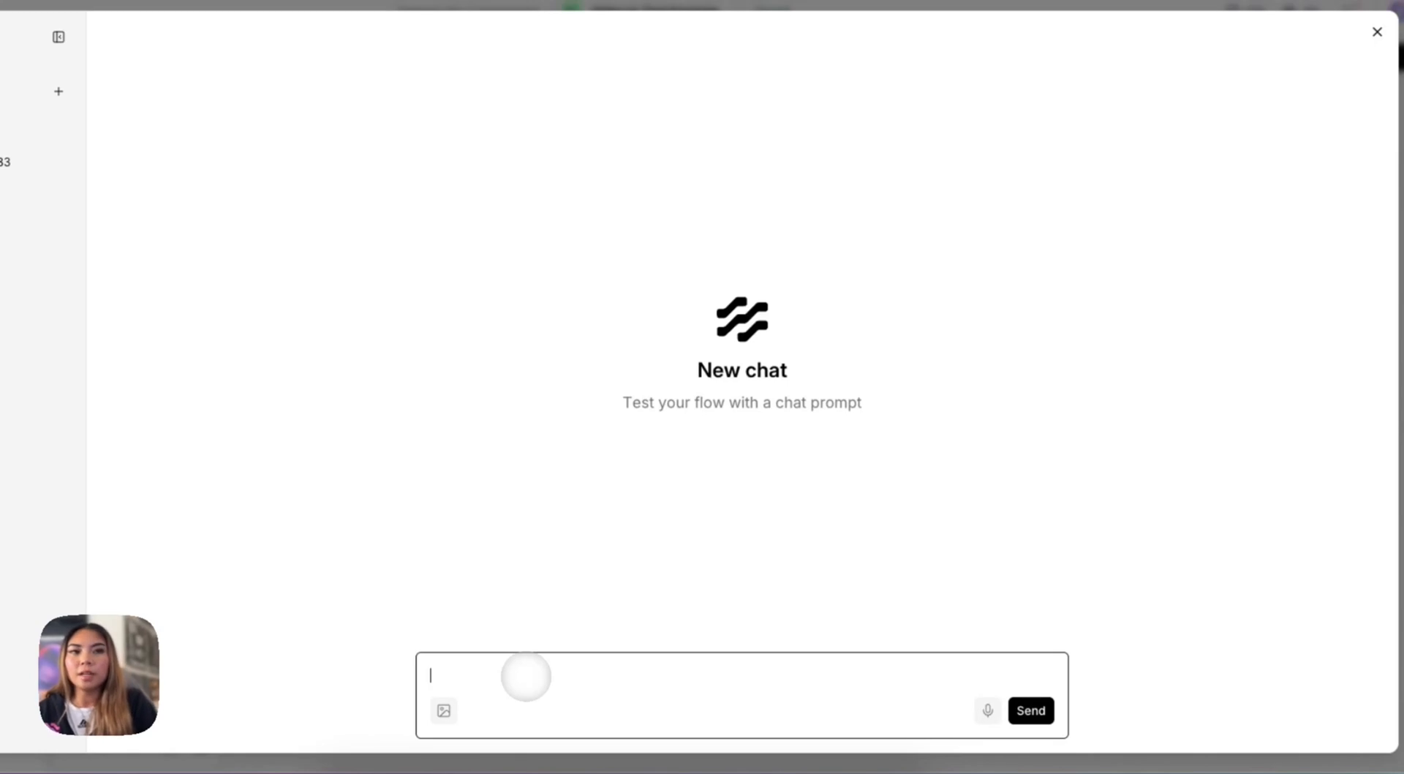
{"action": "type", "text": "Describe to me what is happening in this vid"}
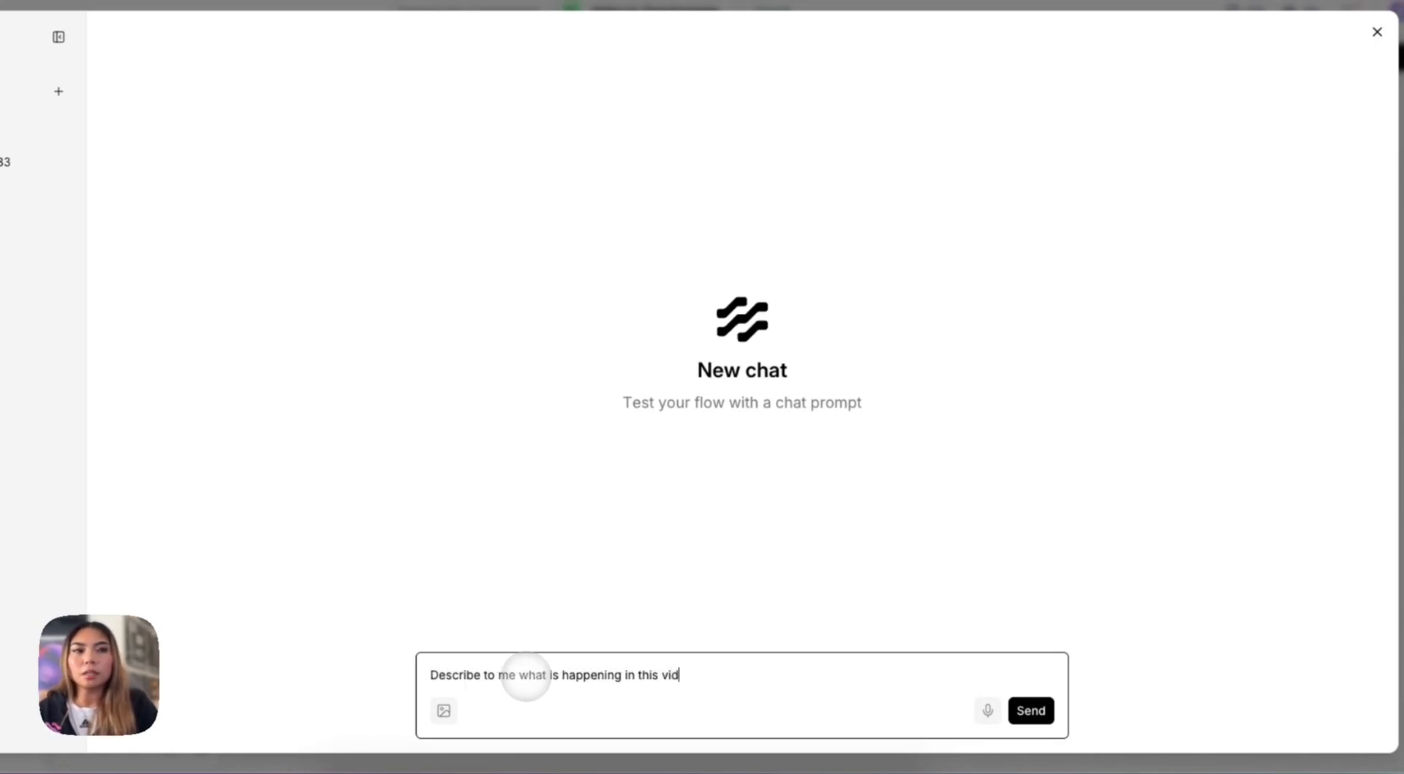
{"action": "left_click", "coordinate": [1030, 710]}
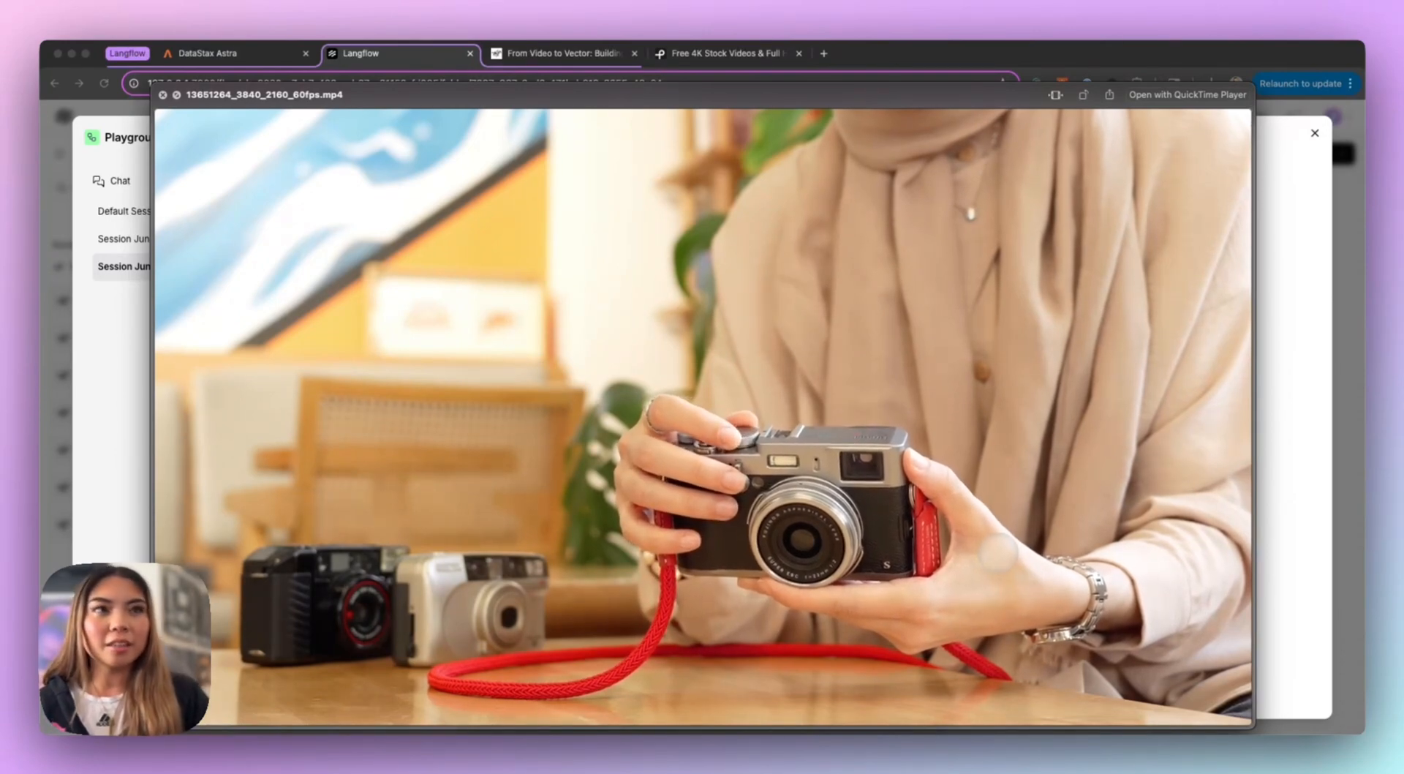
{"action": "left_click", "coordinate": [164, 95]}
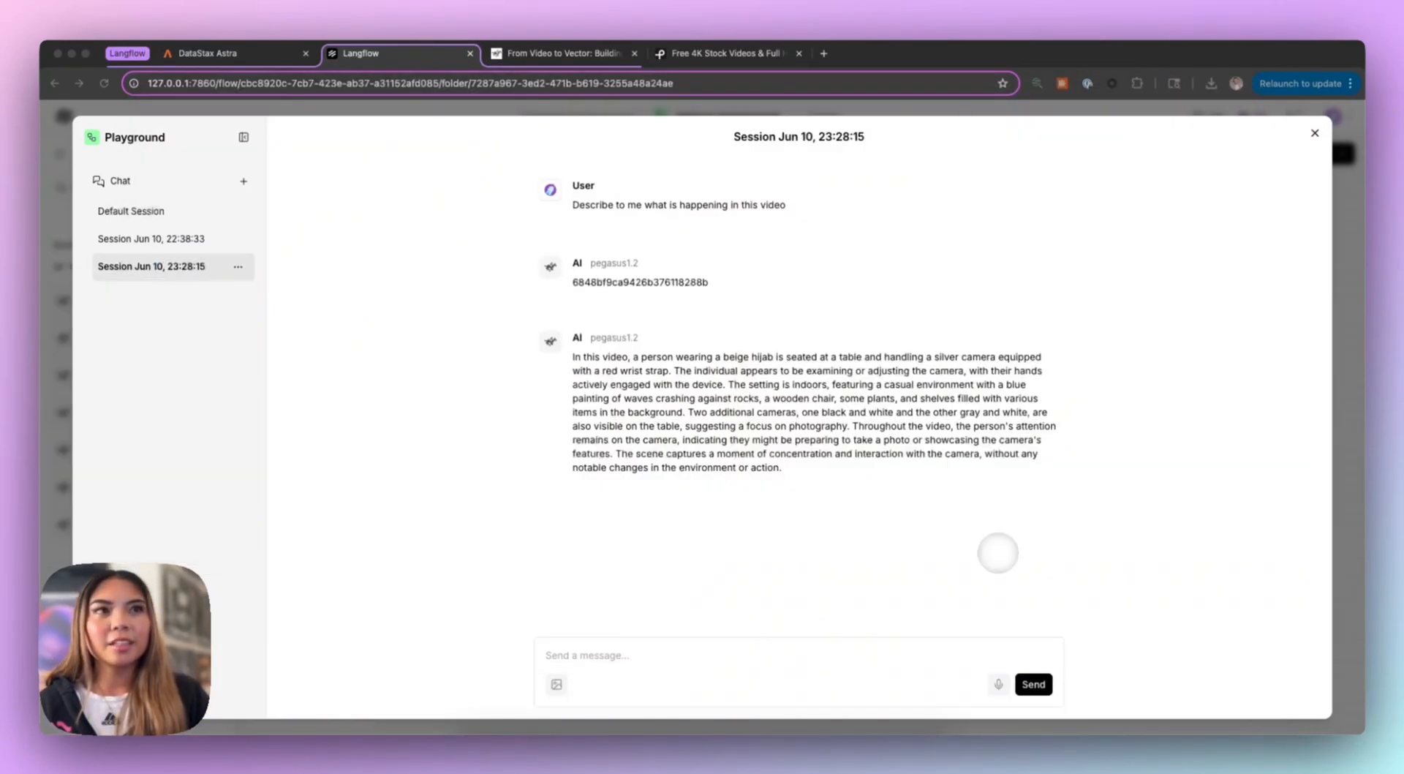
{"action": "left_click", "coordinate": [797, 655]}
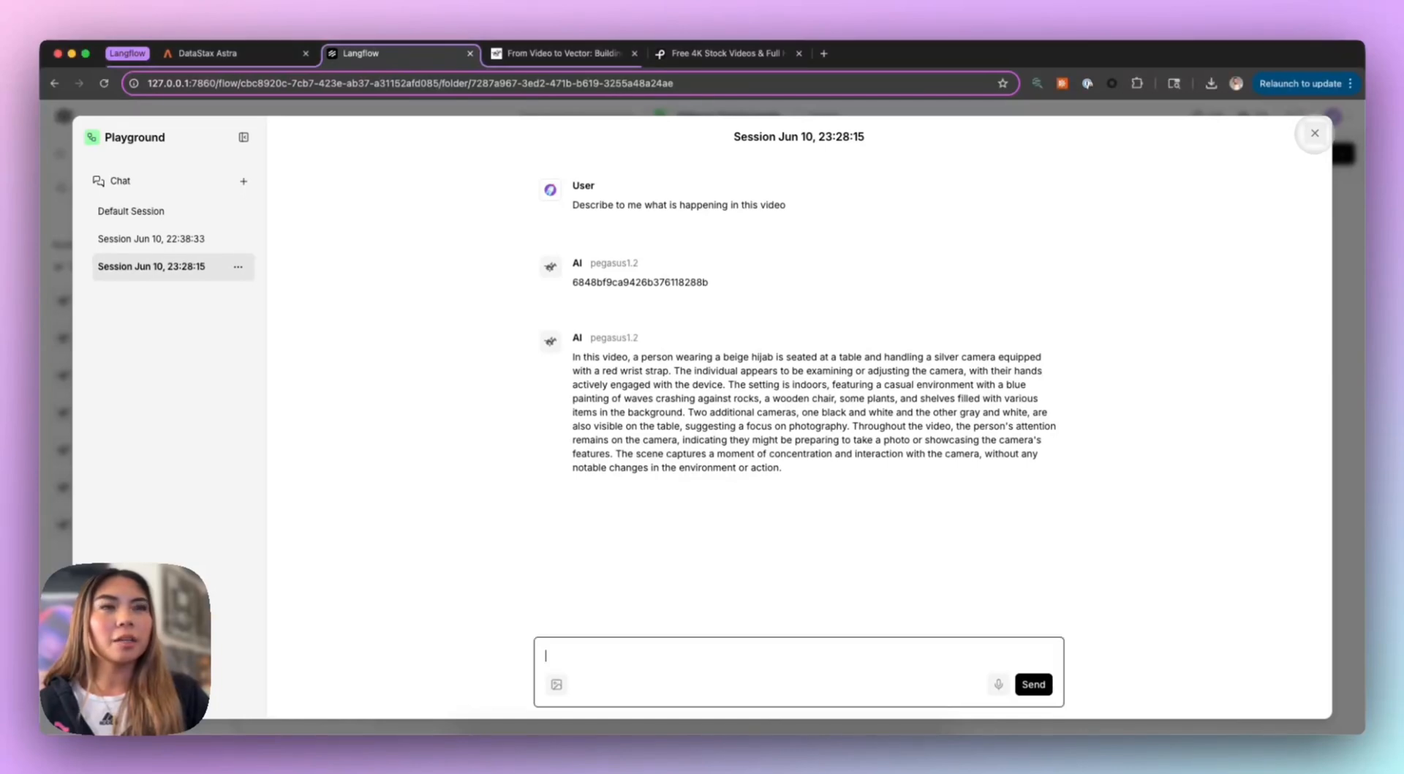
{"action": "left_click", "coordinate": [1315, 133]}
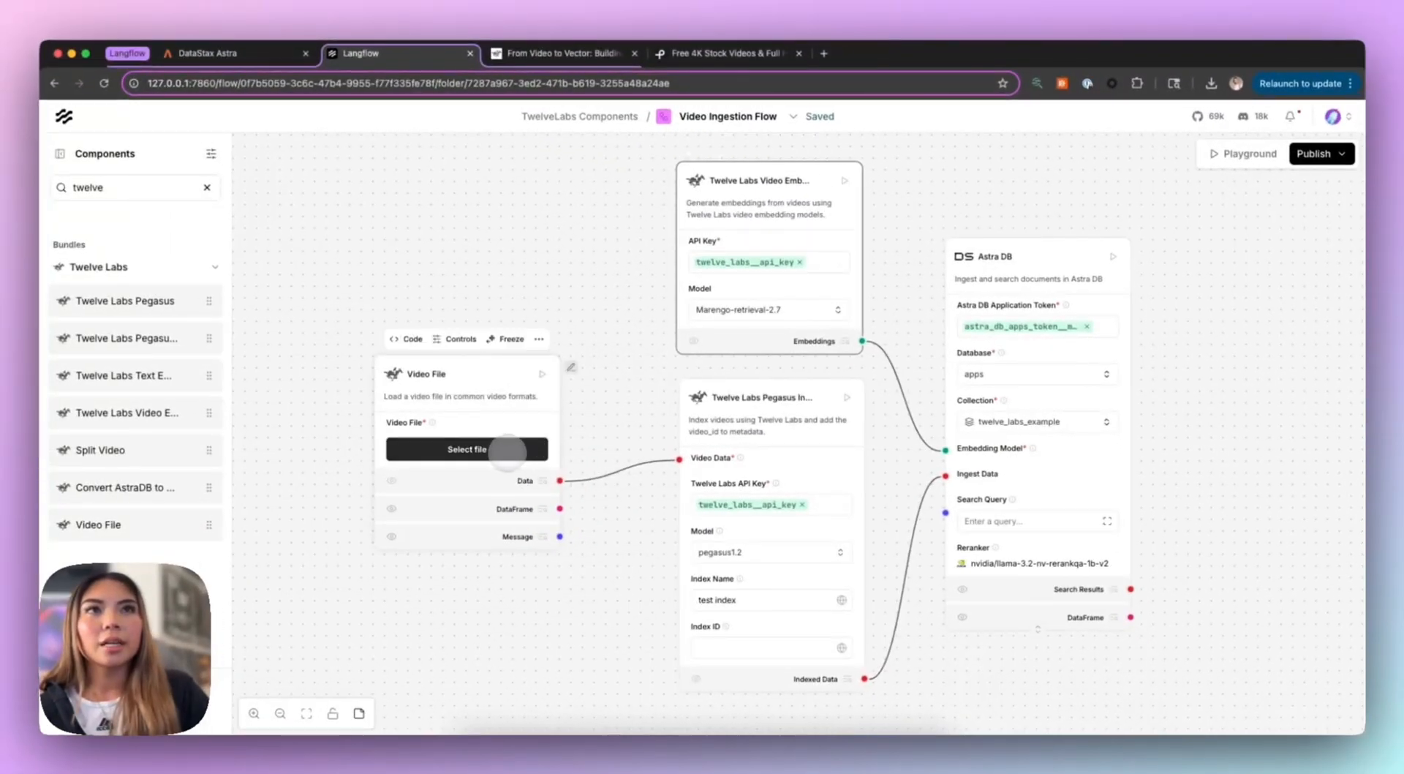
Load the 13651264_3840_2160_60fps.mp4 camera video from My Files into the ingestion flow.
{"action": "left_click", "coordinate": [466, 449]}
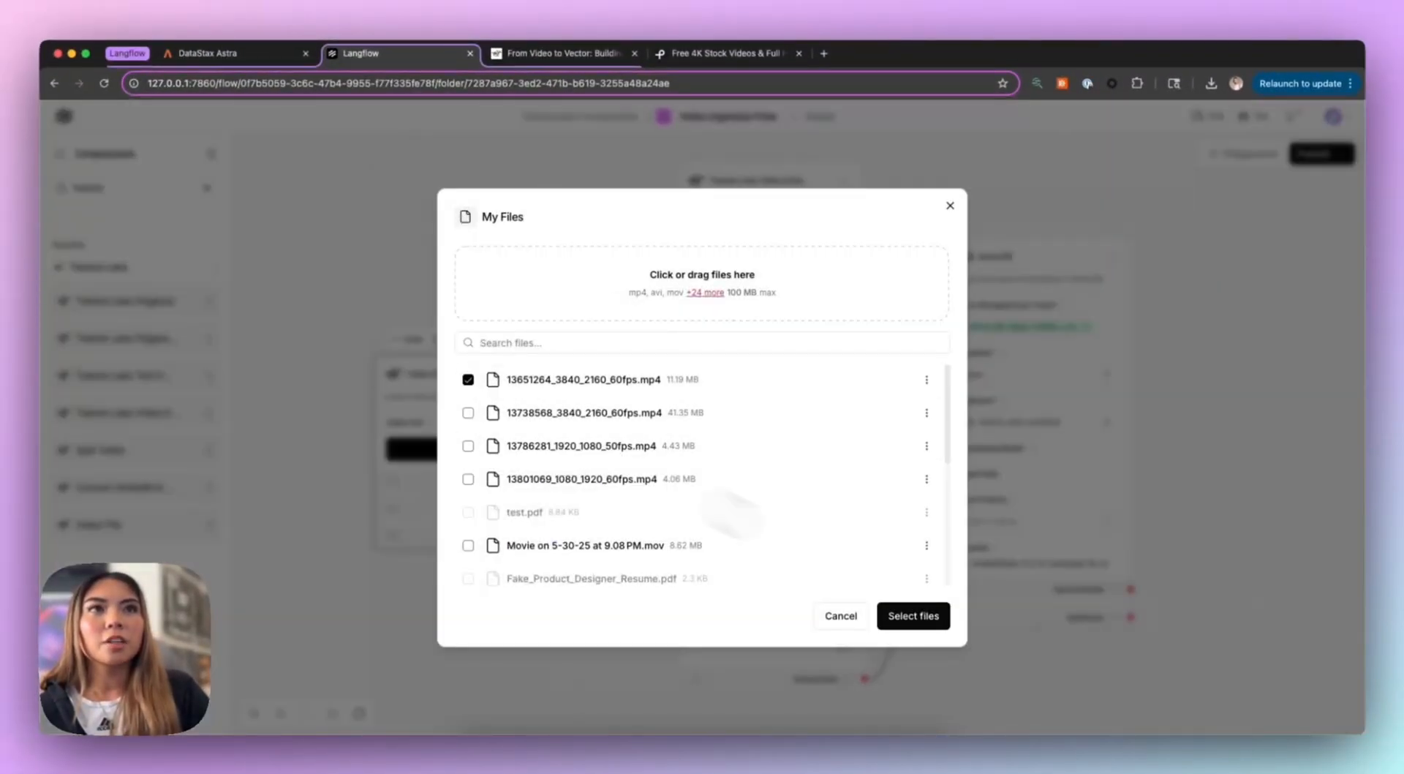
{"action": "left_click", "coordinate": [913, 616]}
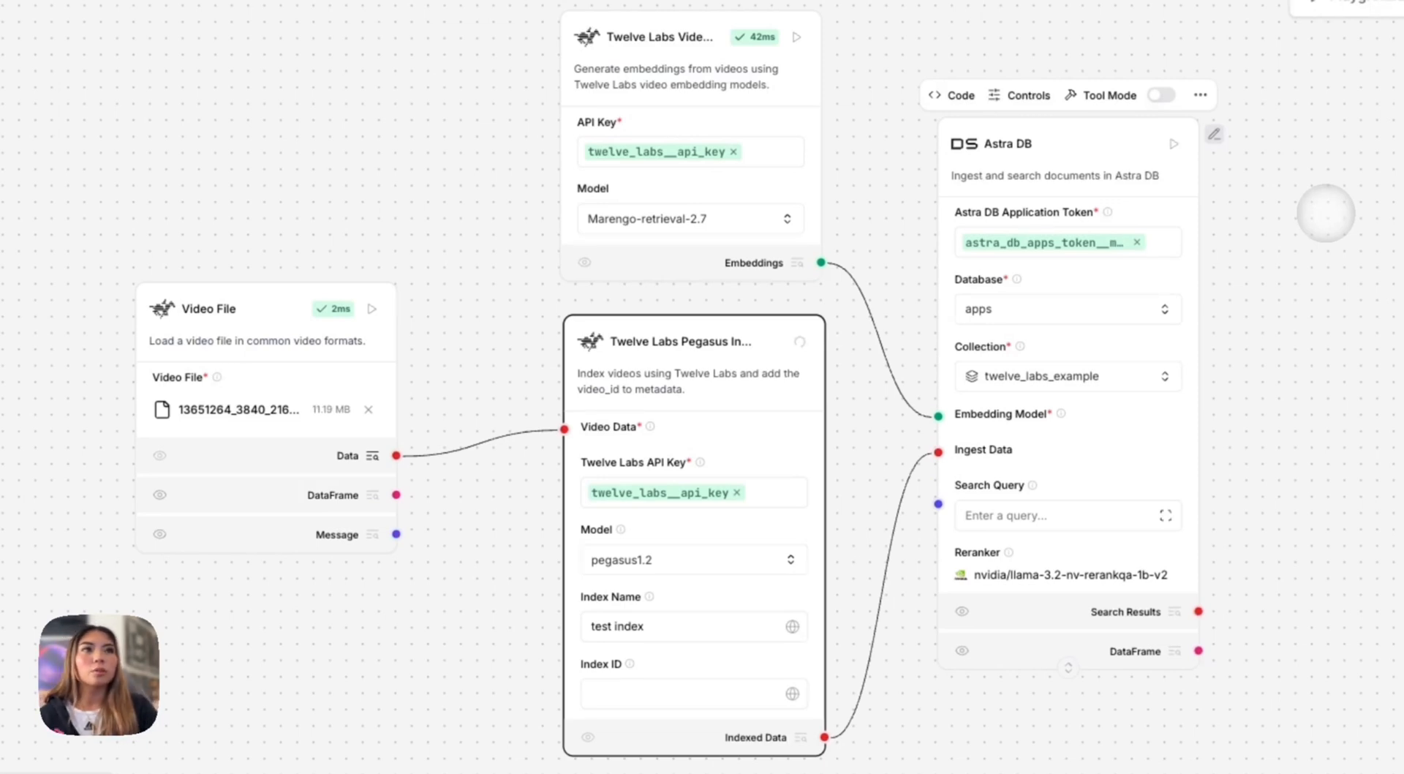
{"action": "mouse_move", "coordinate": [795, 262]}
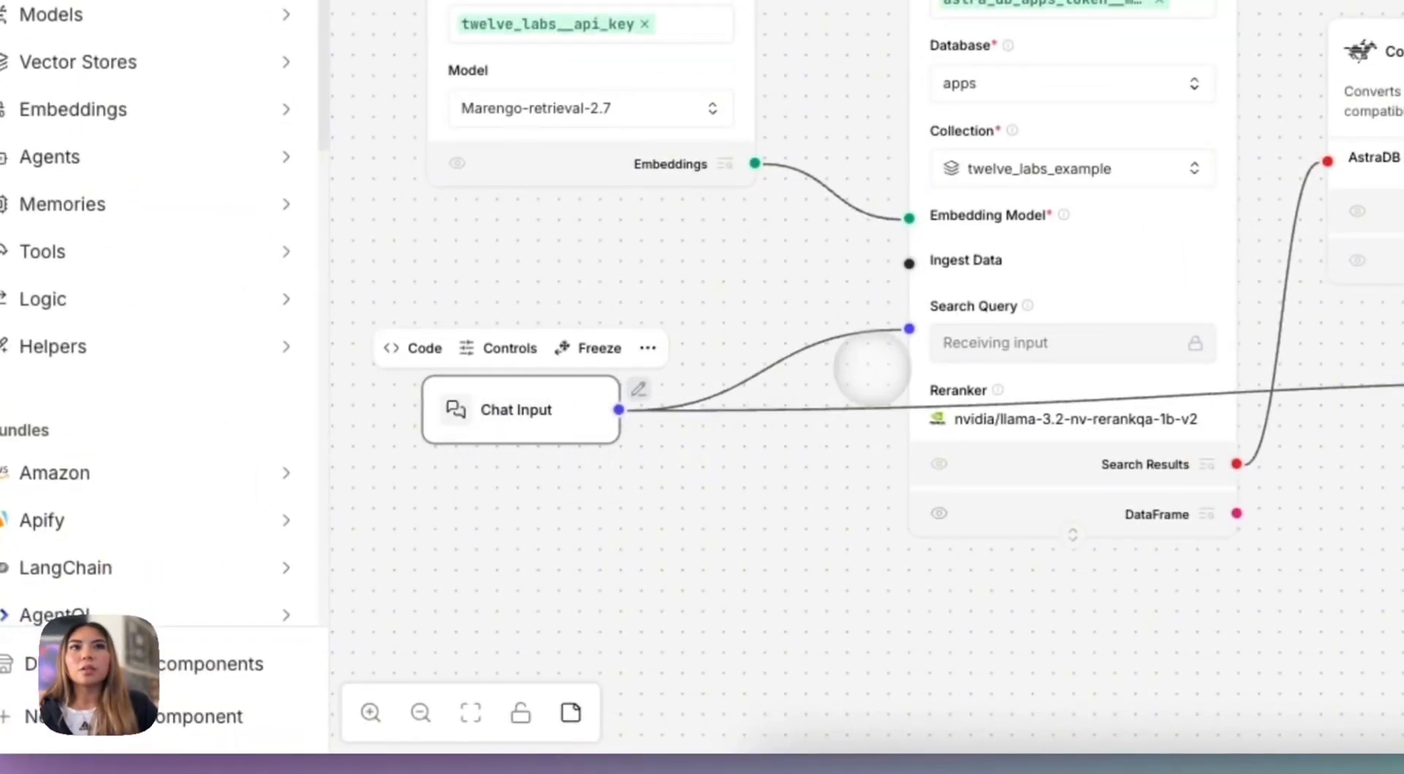
{"action": "mouse_move", "coordinate": [909, 327]}
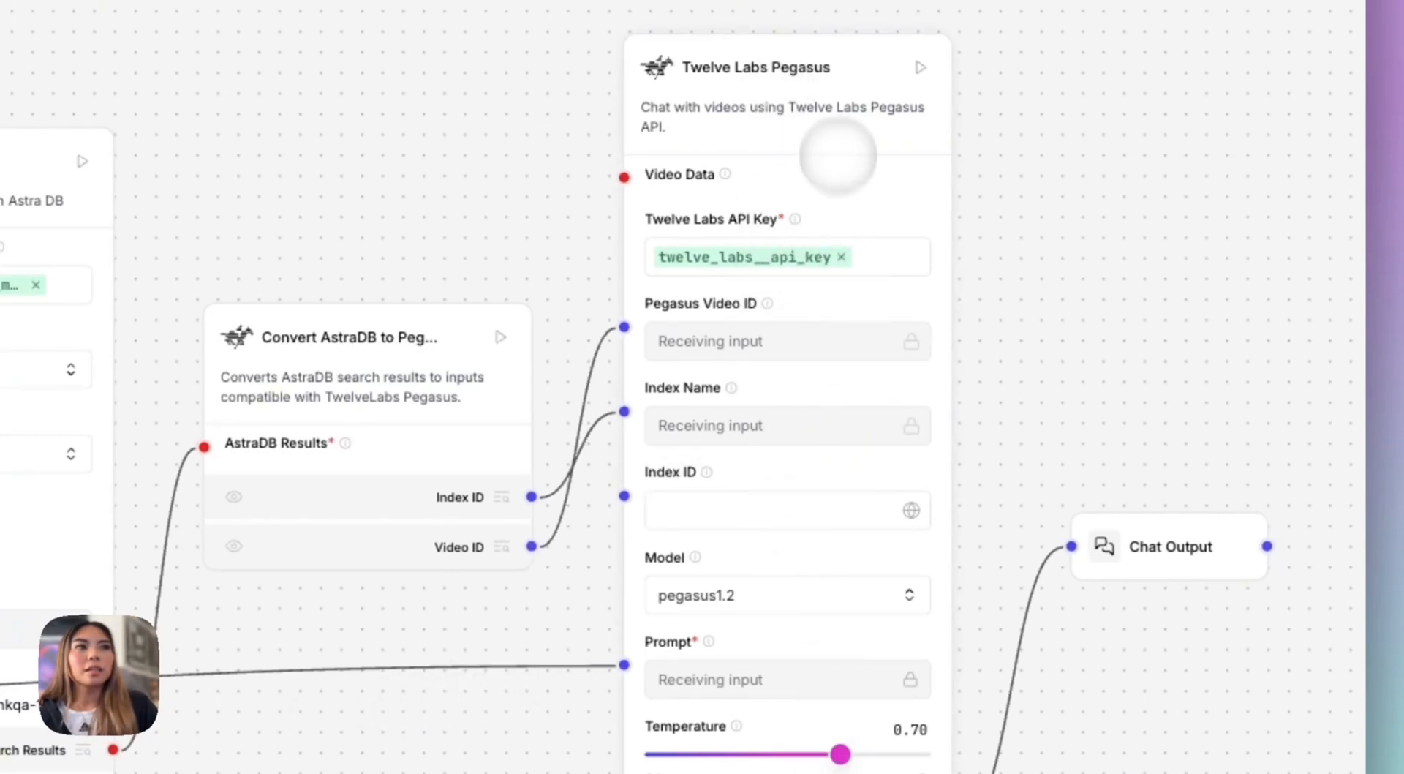
{"action": "mouse_move", "coordinate": [837, 67]}
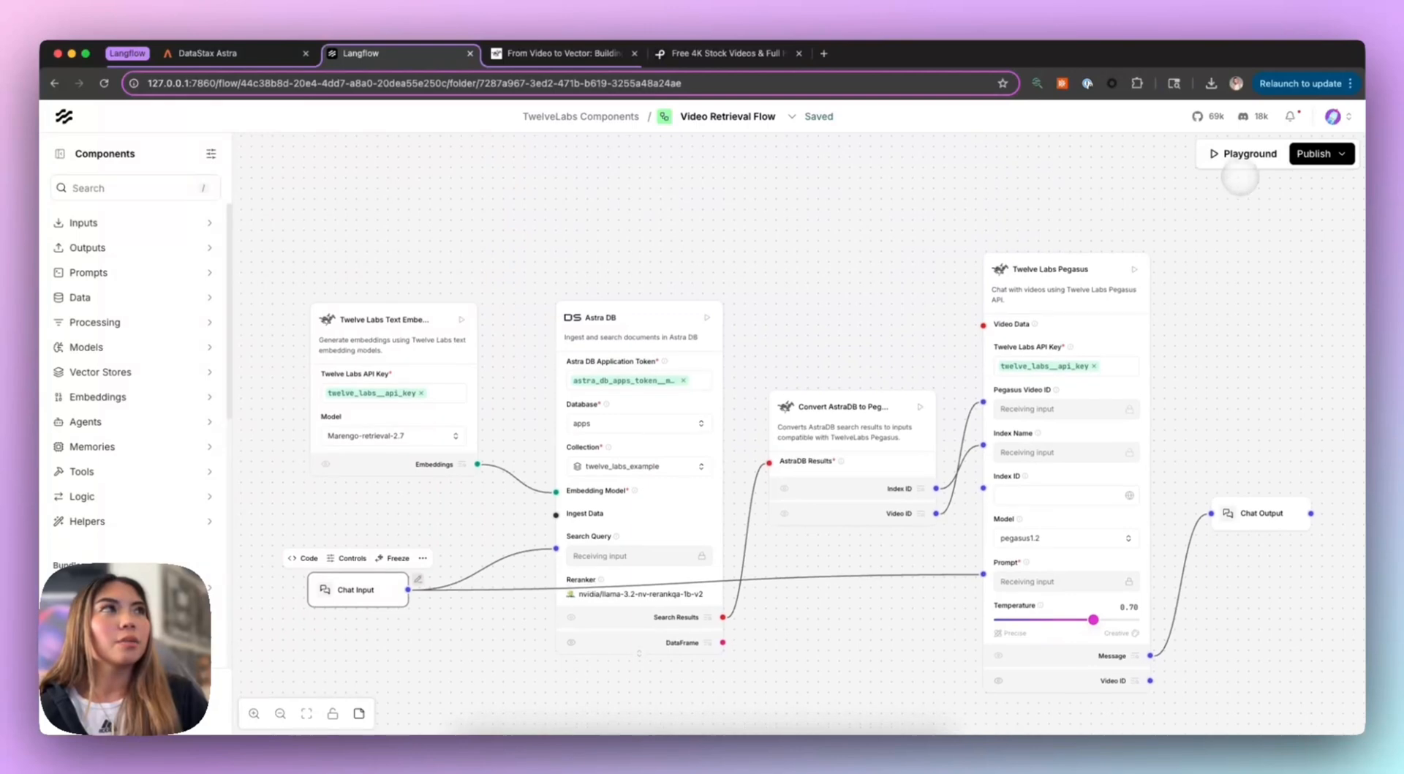
Ask the retrieval Playground 'What is the video where the person is holding a camera about?'.
{"action": "left_click", "coordinate": [1240, 153]}
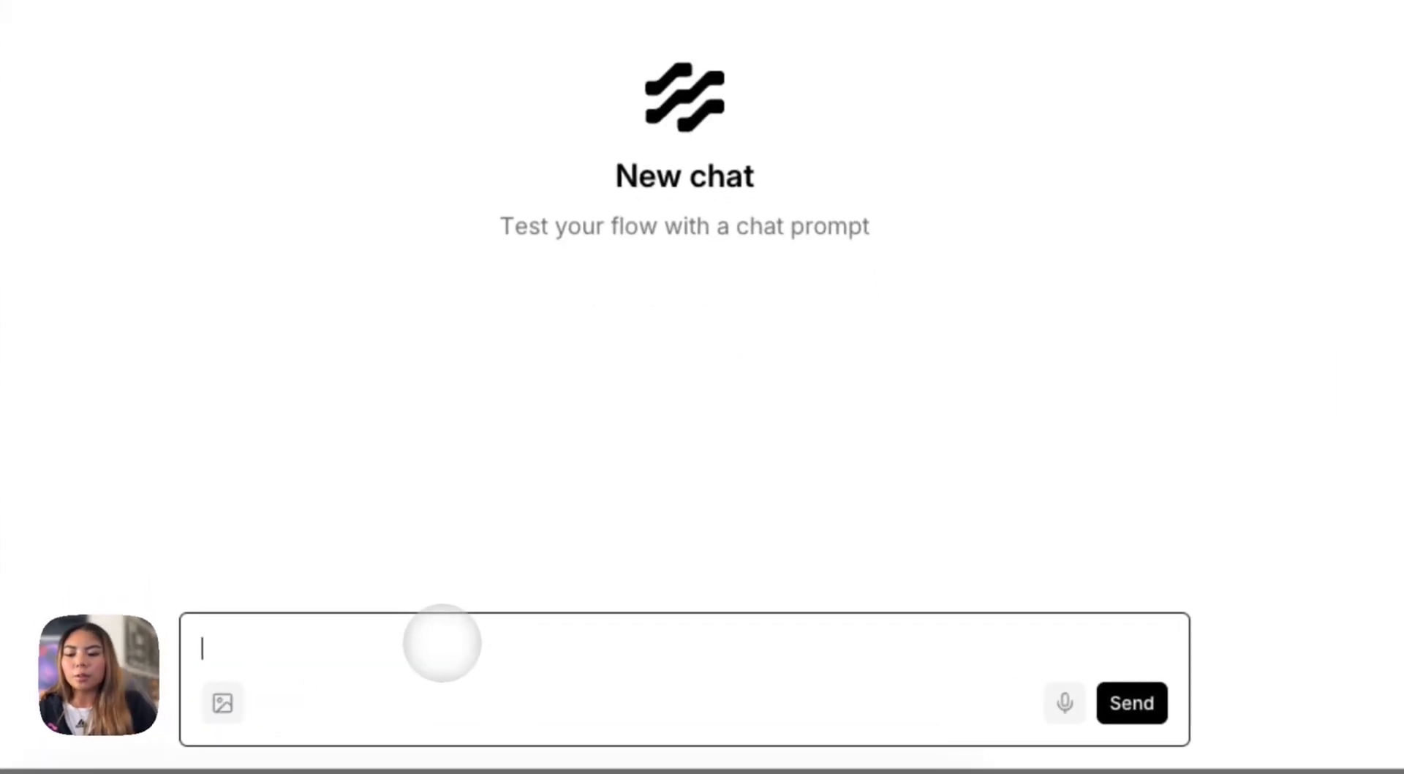
{"action": "type", "text": "What is the video where the person is holding a camera?"}
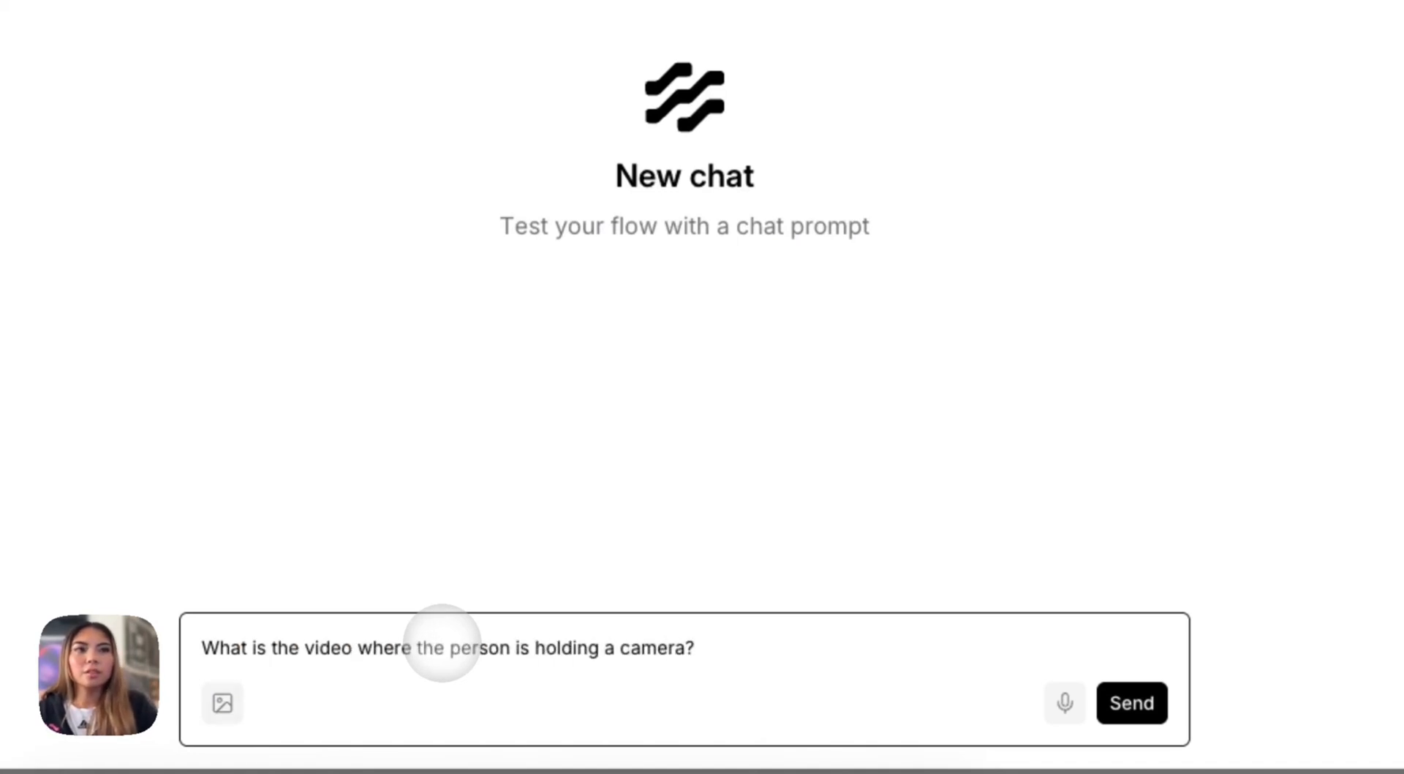
{"action": "left_click", "coordinate": [1132, 702]}
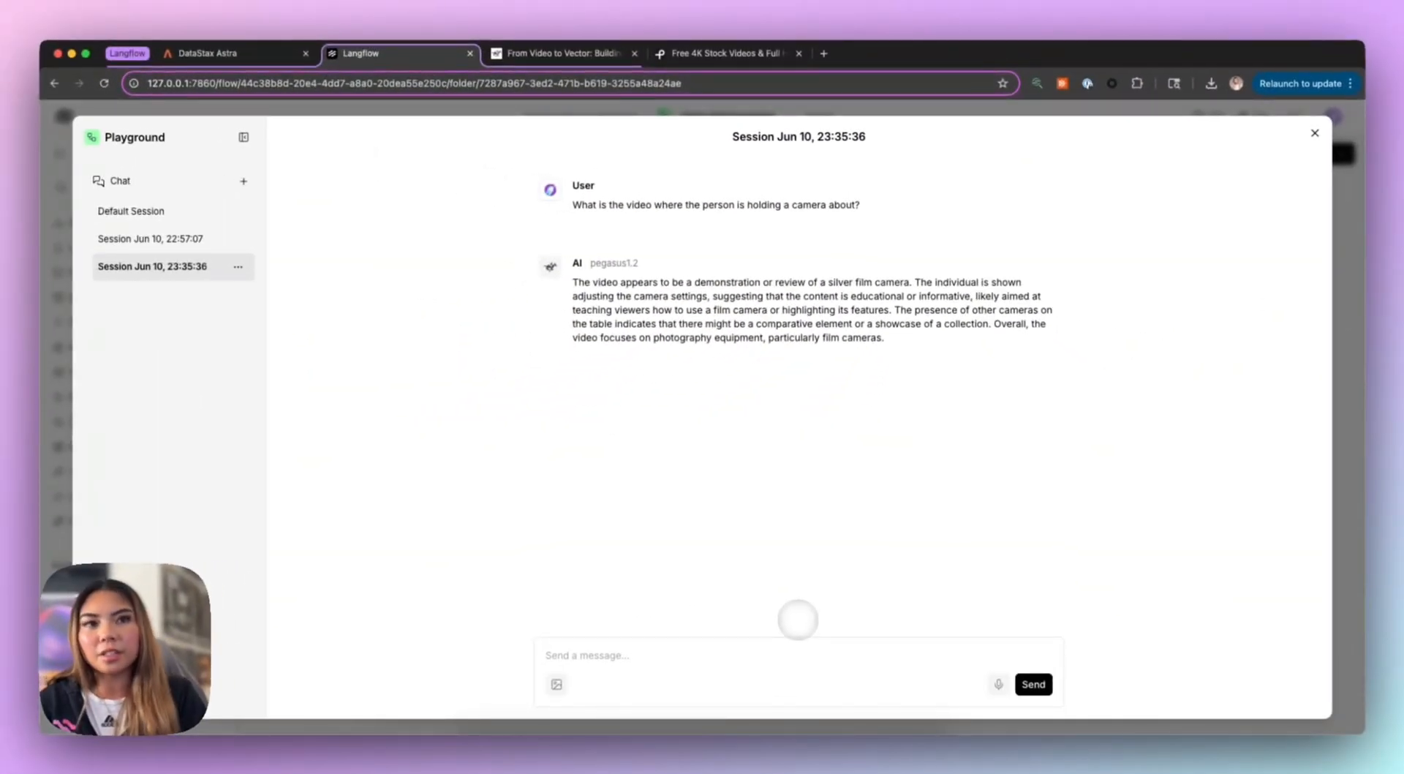
Ask the retrieval chat 'Are there any videos about flowers?'.
{"action": "left_click", "coordinate": [762, 670]}
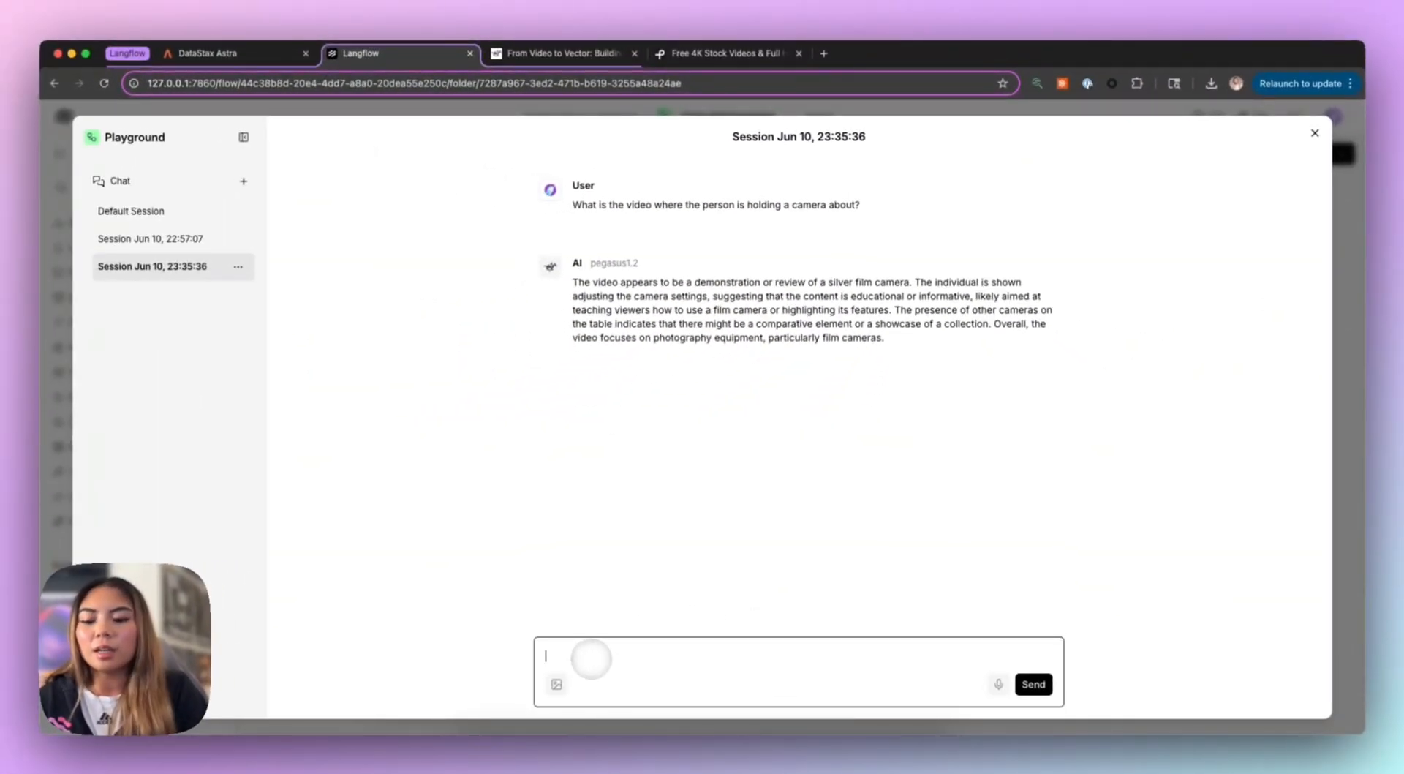
{"action": "type", "text": "Are there any videos about flow"}
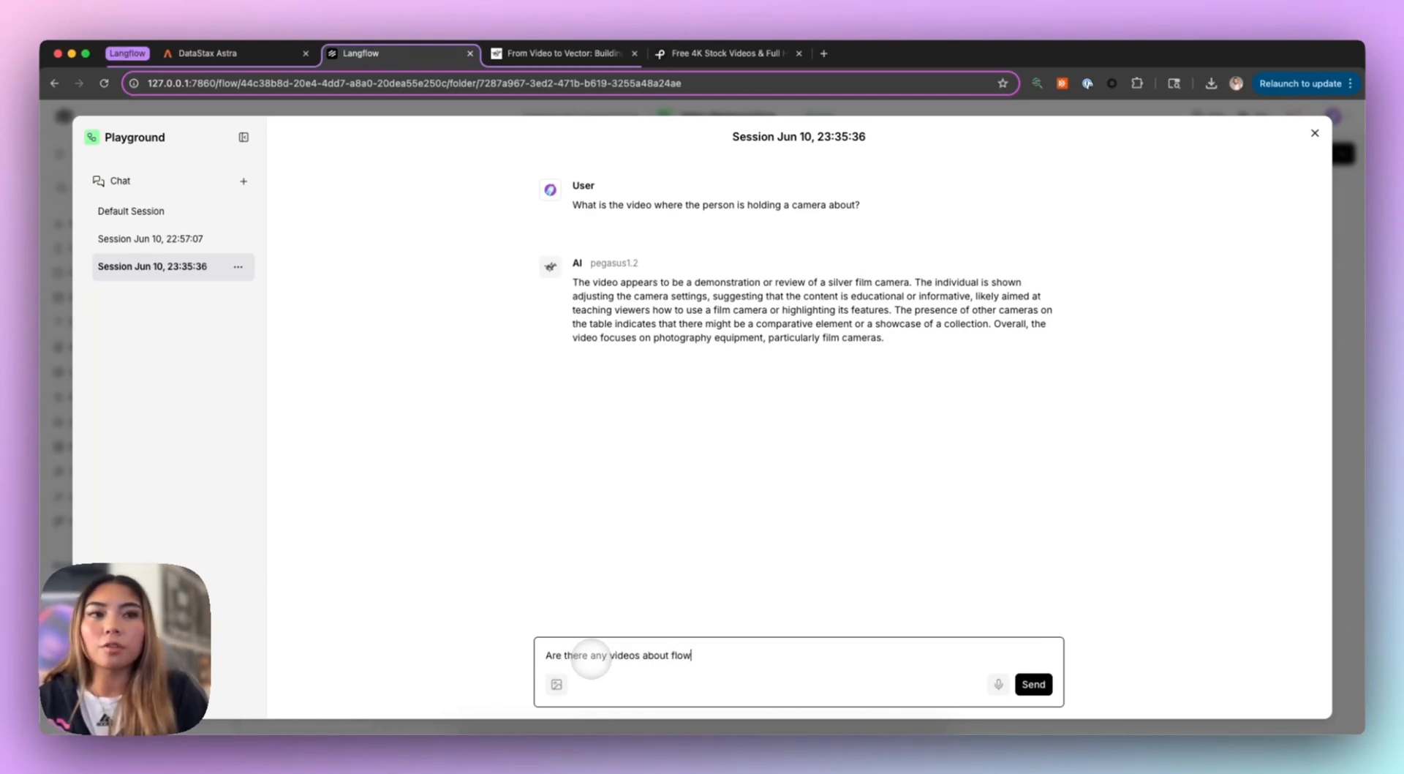
{"action": "left_click", "coordinate": [1033, 683]}
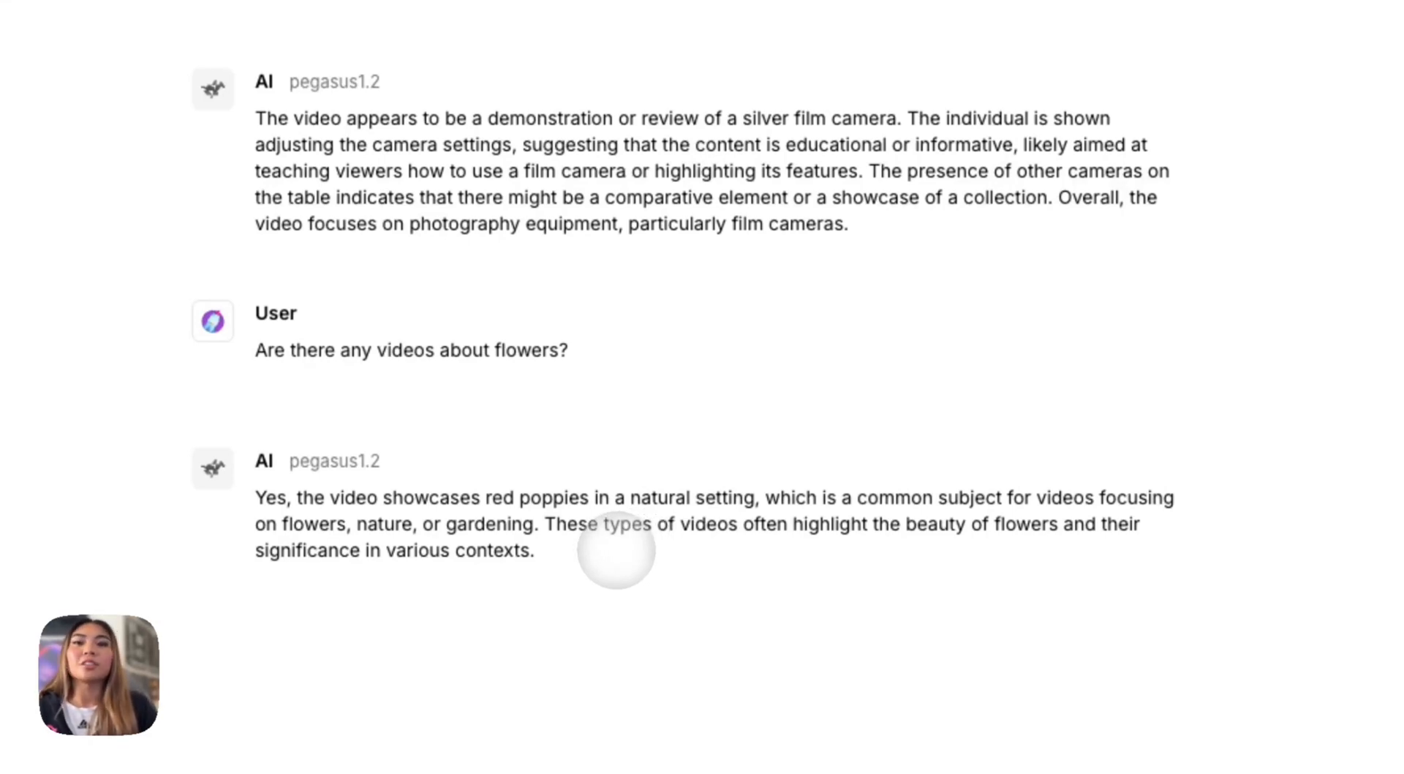
Ask the retrieval chat 'Are there any videos about animals?'.
{"action": "scroll", "scroll_direction": "down", "scroll_amount": 3}
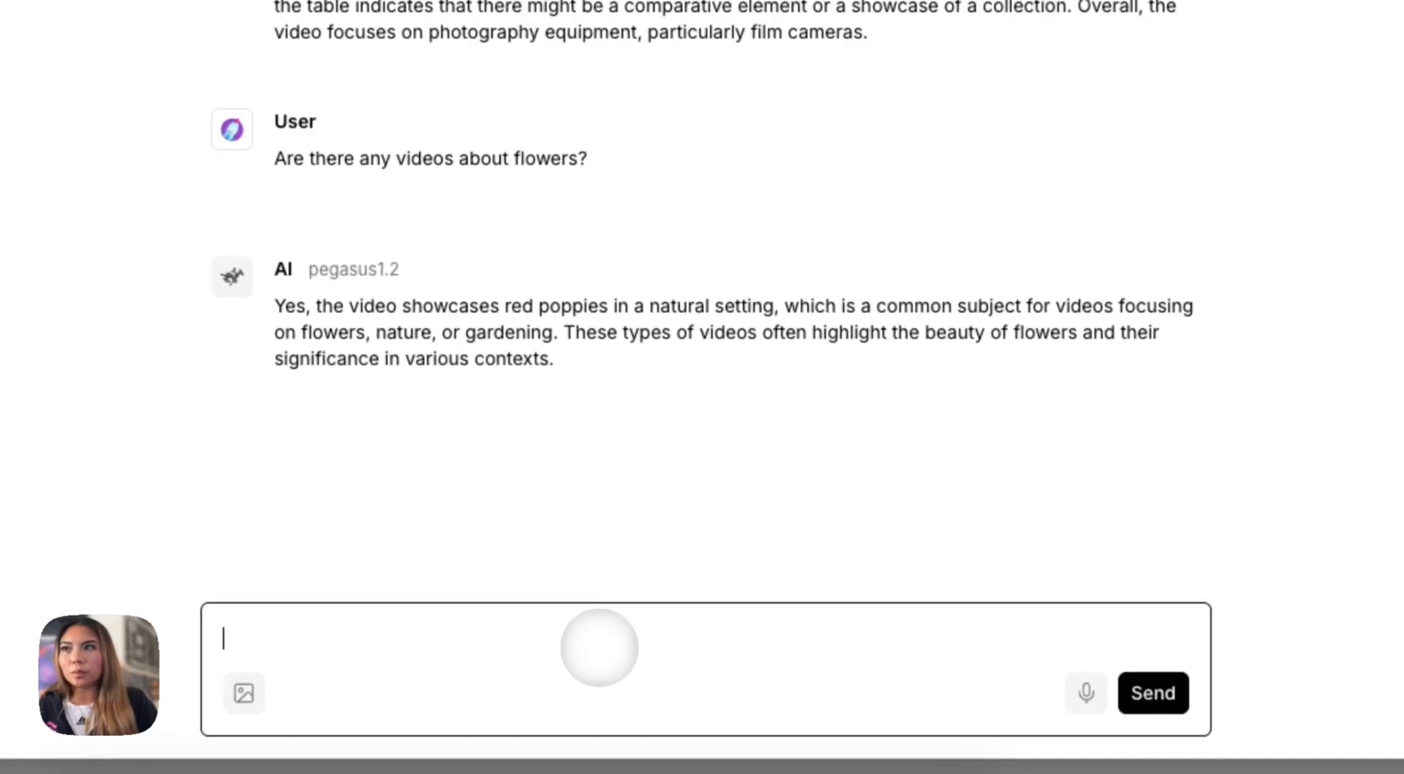
{"action": "type", "text": "Ar"}
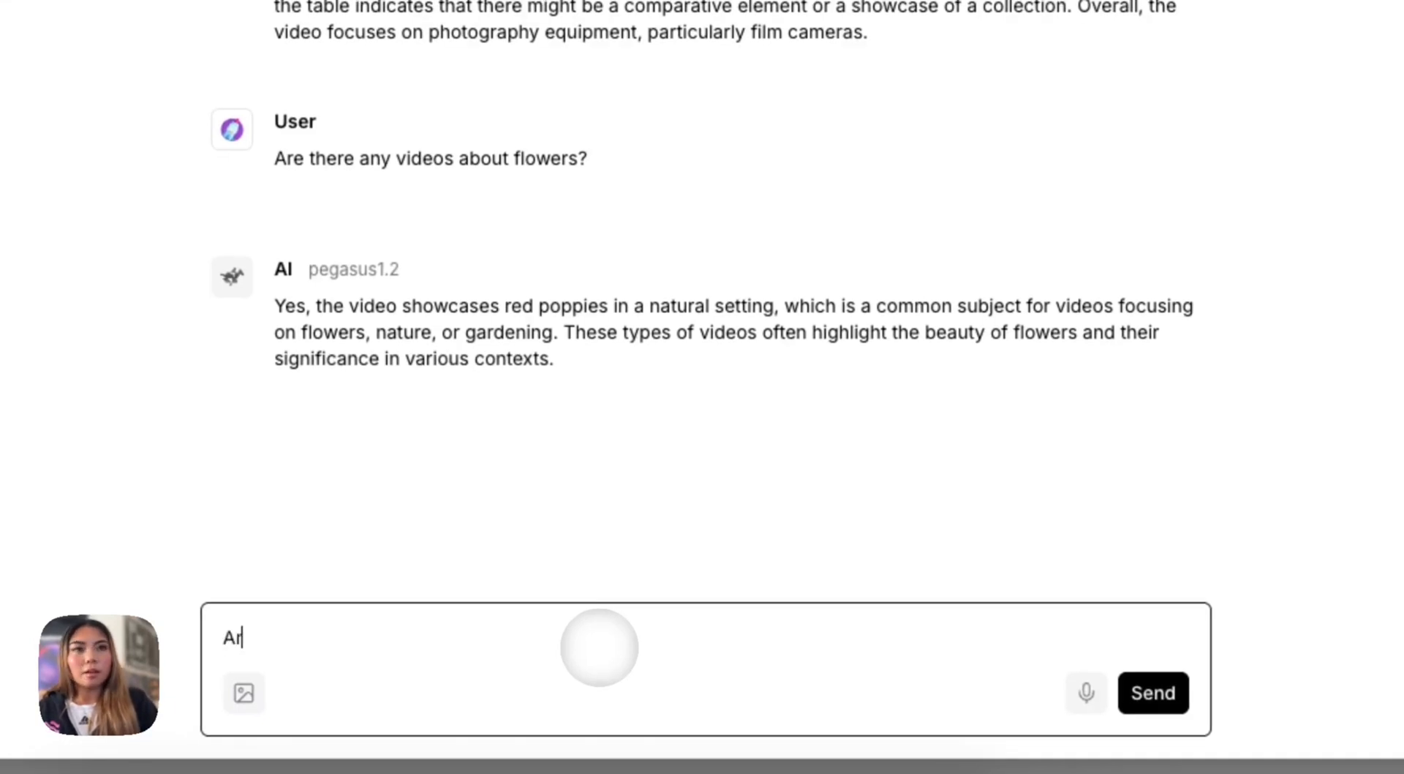
{"action": "type", "text": "Are there any videos about an"}
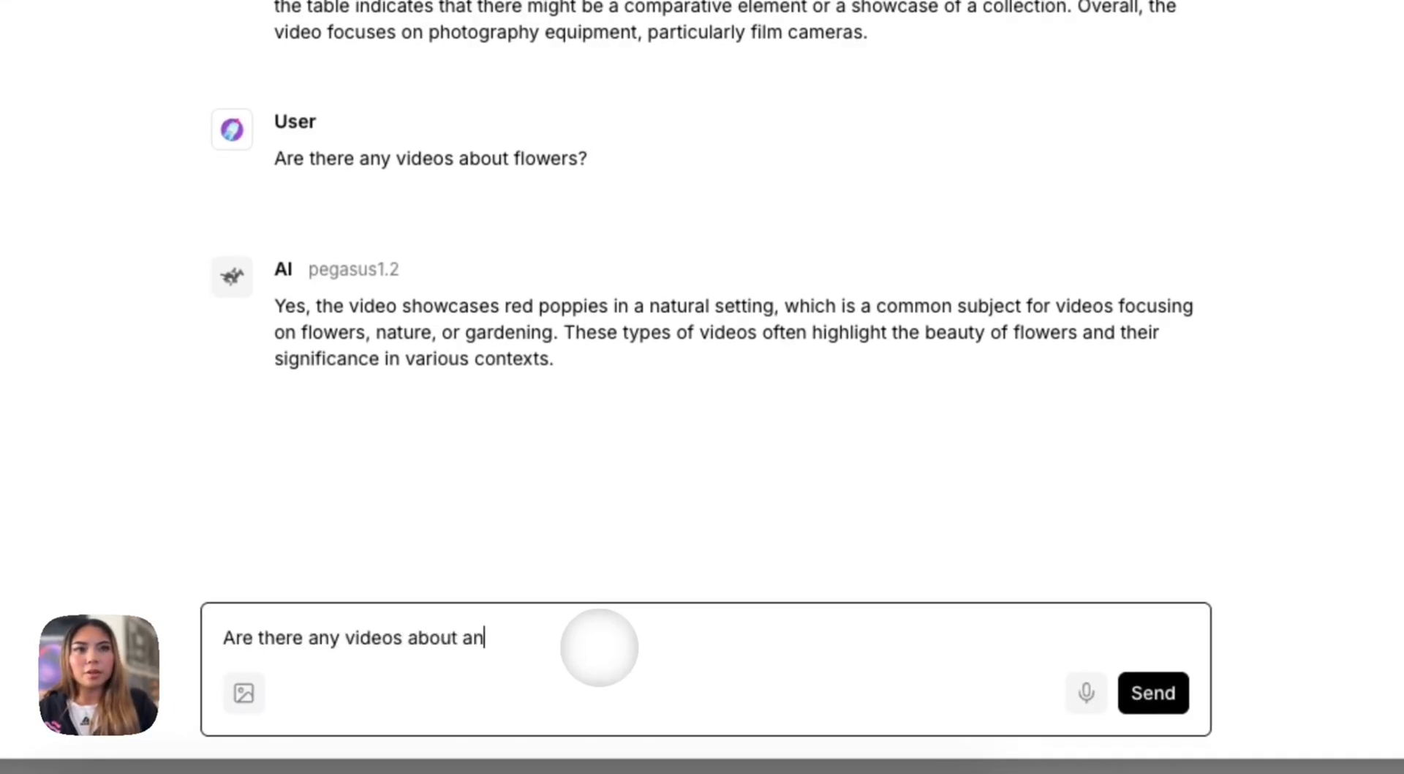
{"action": "left_click", "coordinate": [1153, 693]}
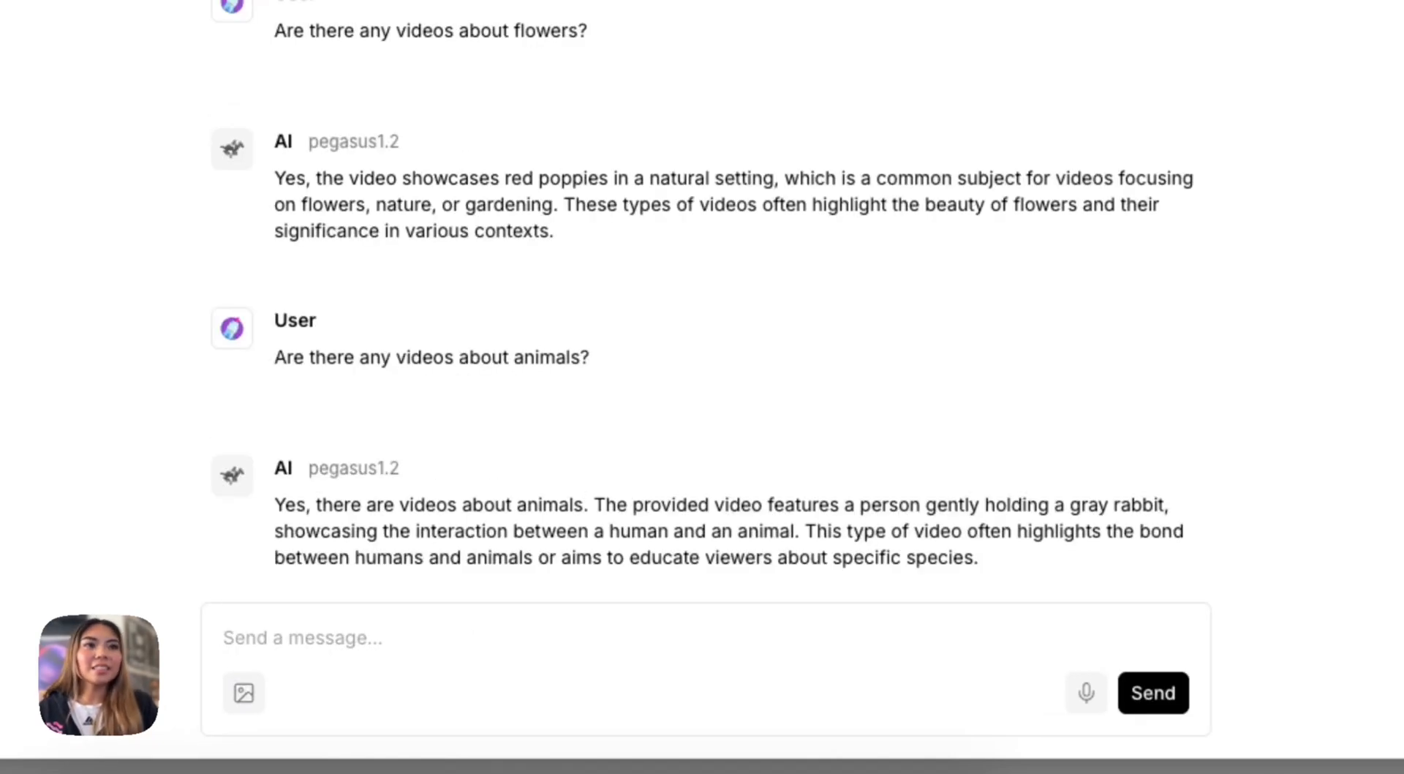